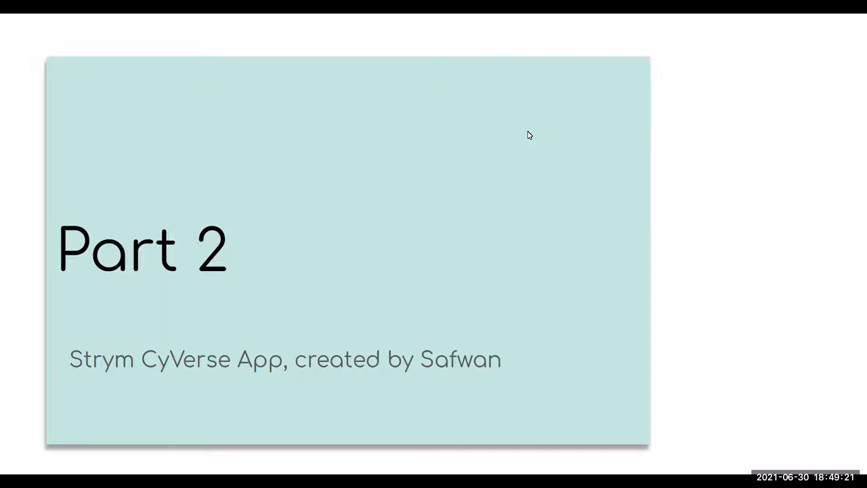
{"action": "mouse_move", "coordinate": [500, 168]}
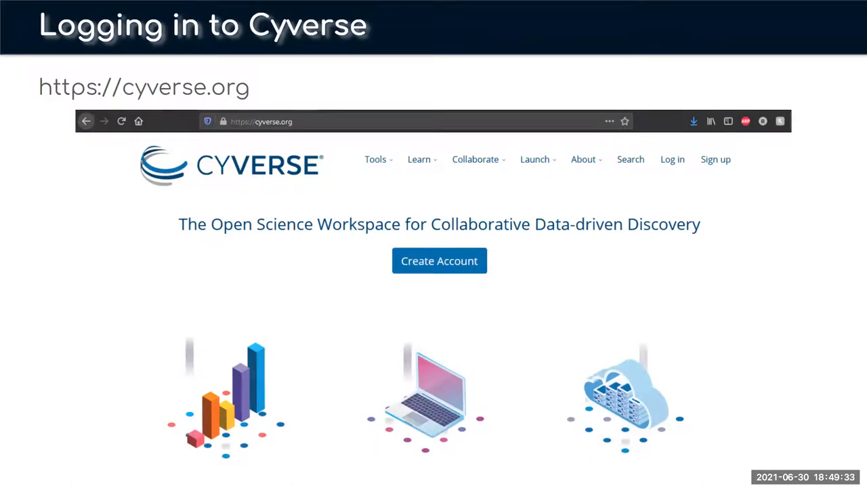
Advance to the next slide of the Strym Tutorial v2 presentation.
{"action": "key", "text": "Right"}
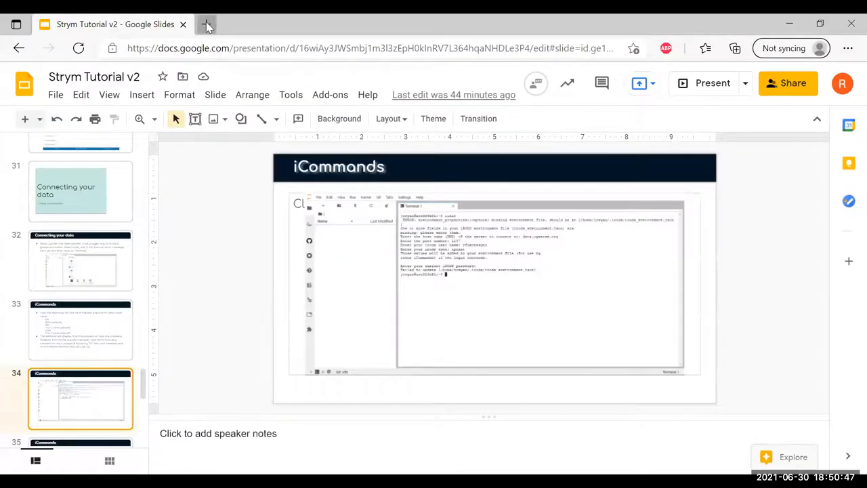
Sign in to the CyVerse User Portal at user.cyverse.org, retrying after the failed login.
{"action": "left_click", "coordinate": [206, 25]}
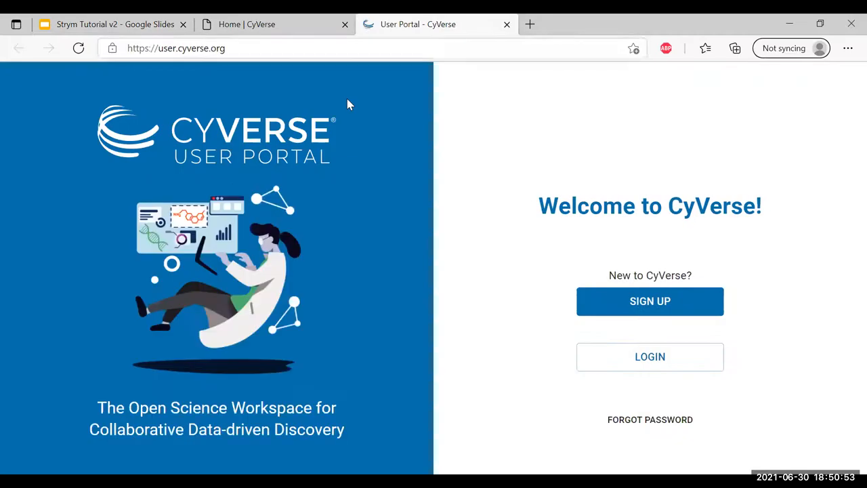
{"action": "left_click", "coordinate": [650, 357]}
{"action": "type", "text": "r"}
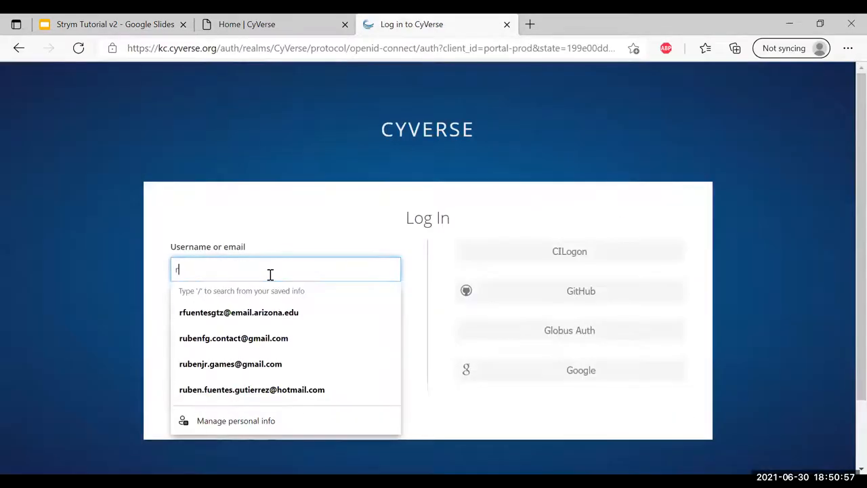
{"action": "left_click", "coordinate": [239, 312]}
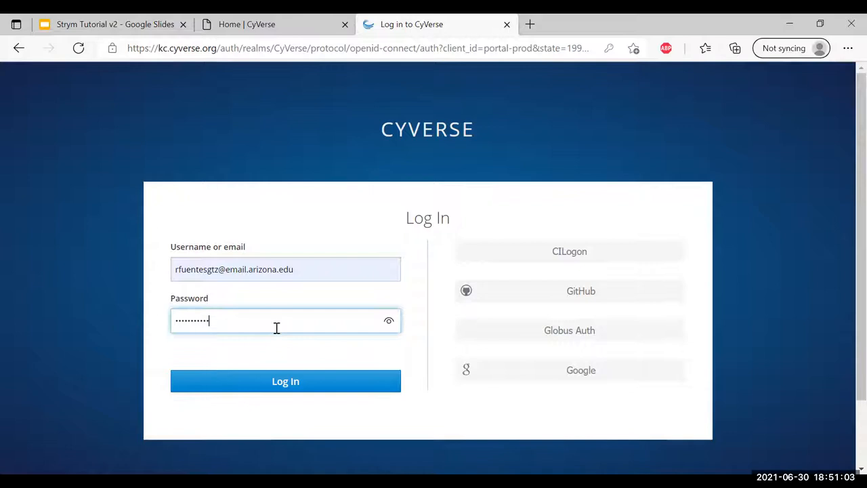
{"action": "left_click", "coordinate": [284, 380]}
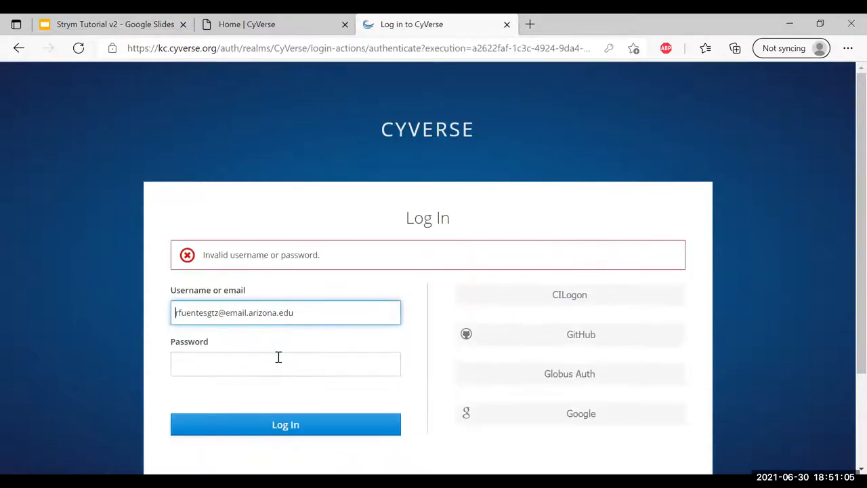
{"action": "left_click", "coordinate": [284, 363]}
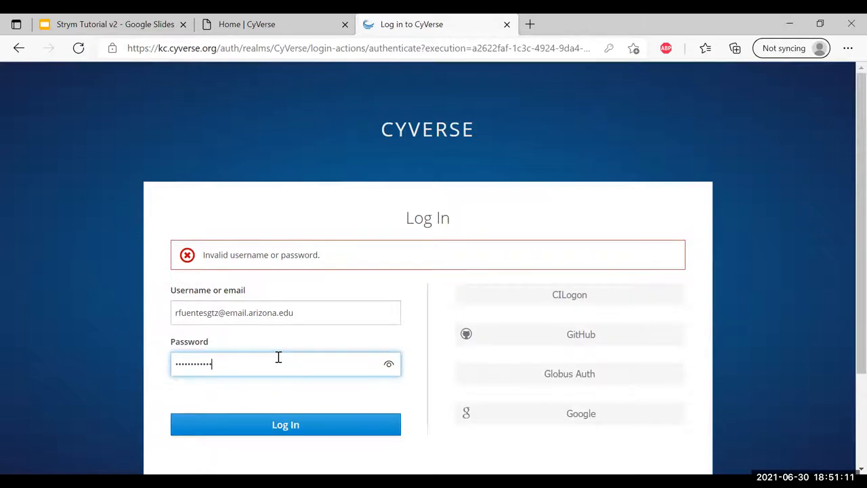
{"action": "left_click", "coordinate": [284, 312]}
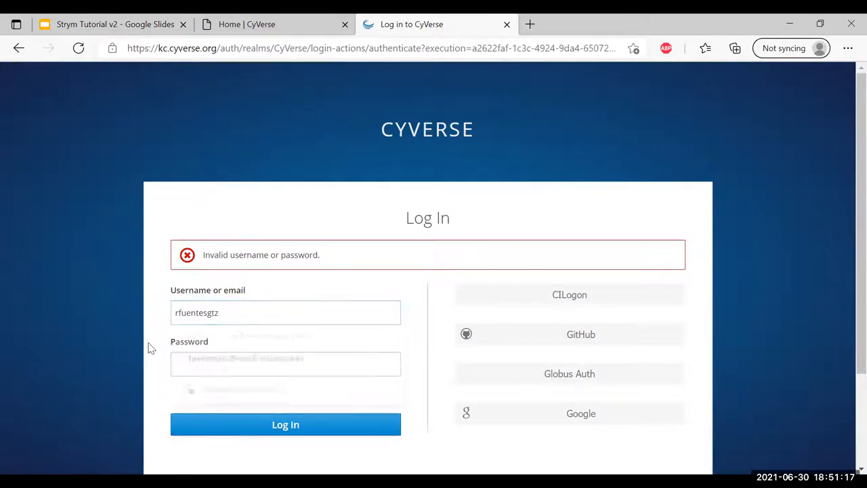
{"action": "left_click", "coordinate": [284, 363]}
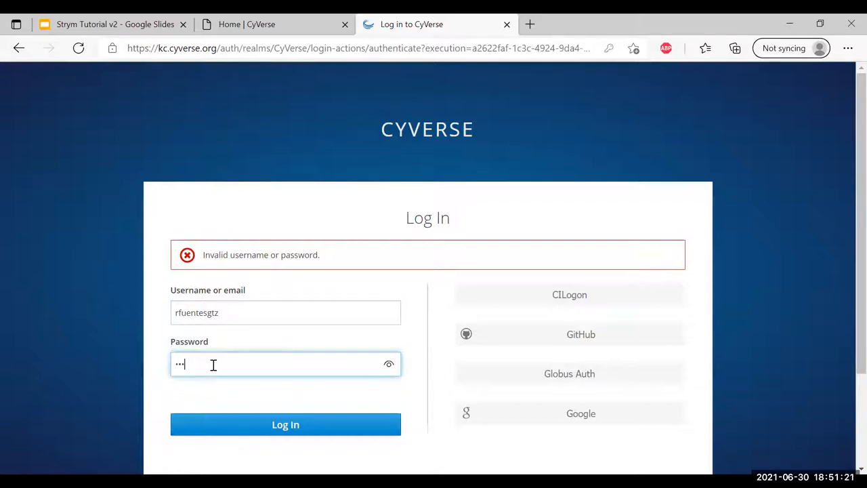
{"action": "type", "text": "password"}
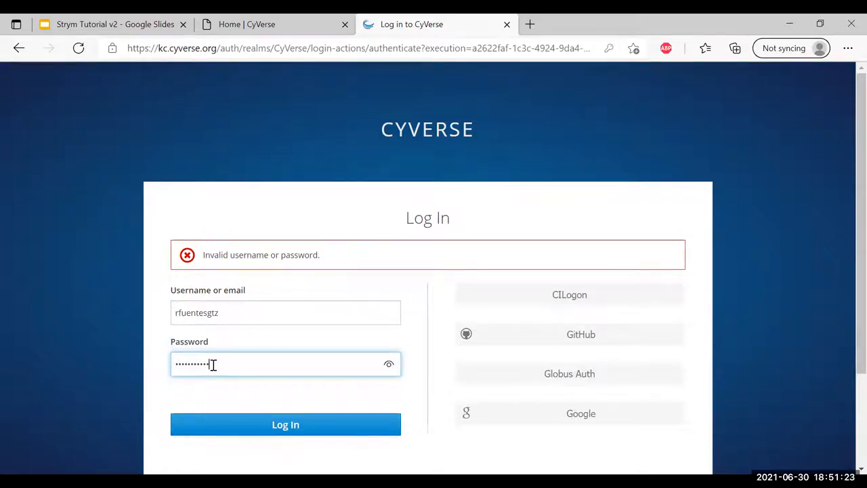
{"action": "left_click", "coordinate": [284, 424]}
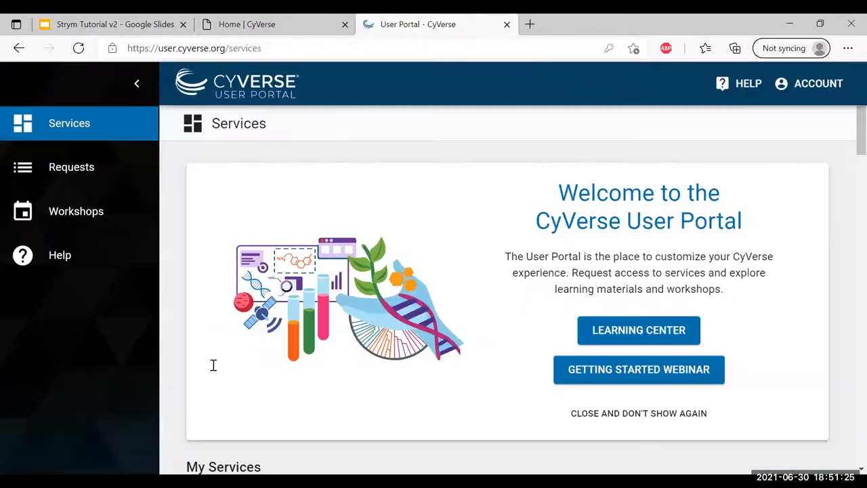
Launch the Discovery Environment service from the My Services list.
{"action": "scroll", "scroll_direction": "down", "scroll_amount": 3}
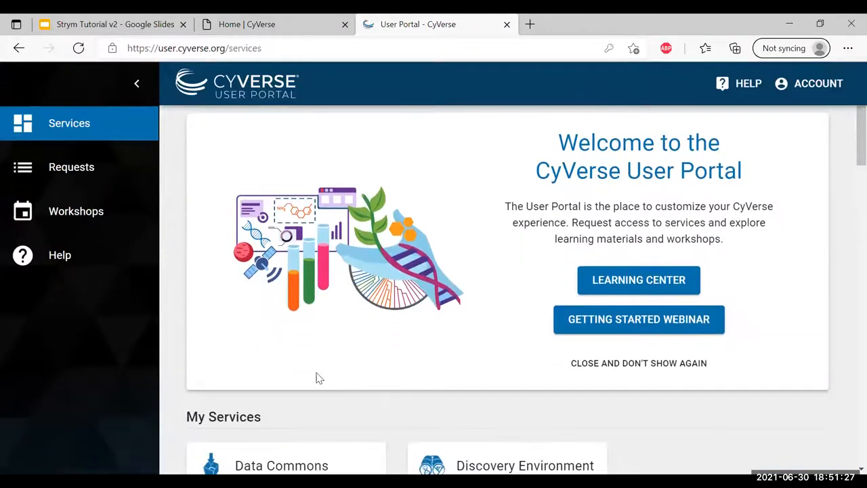
{"action": "scroll", "scroll_direction": "down", "scroll_amount": 3}
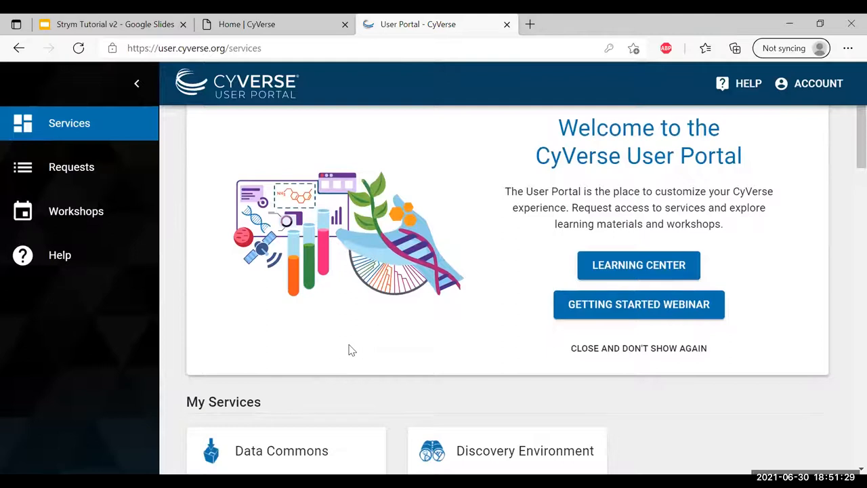
{"action": "scroll", "scroll_direction": "down", "scroll_amount": 3}
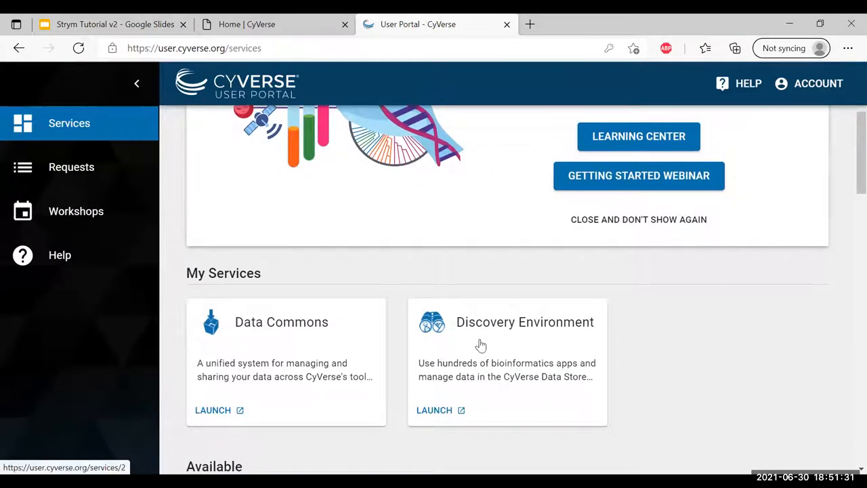
{"action": "scroll", "scroll_direction": "down", "scroll_amount": 3}
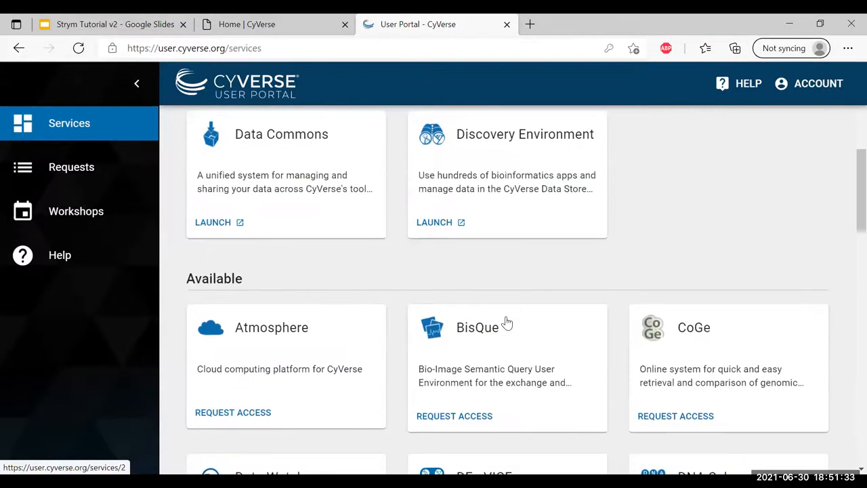
{"action": "scroll", "scroll_direction": "down", "scroll_amount": 3}
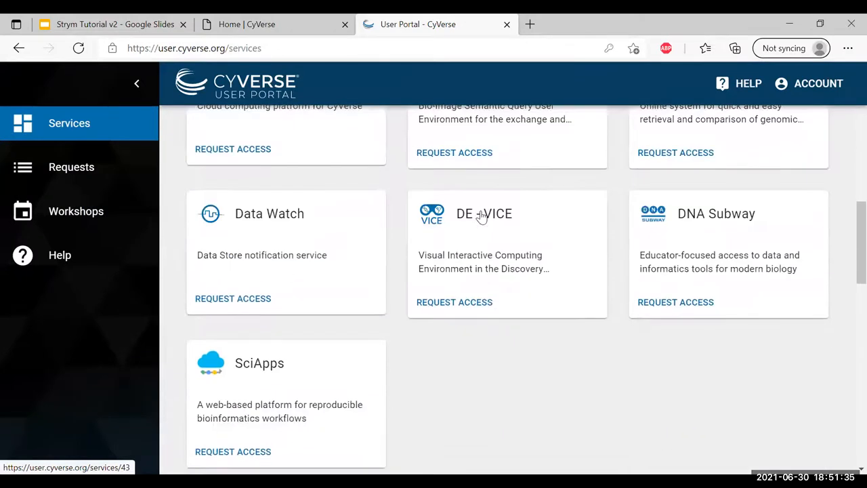
{"action": "scroll", "scroll_direction": "up", "scroll_amount": 3}
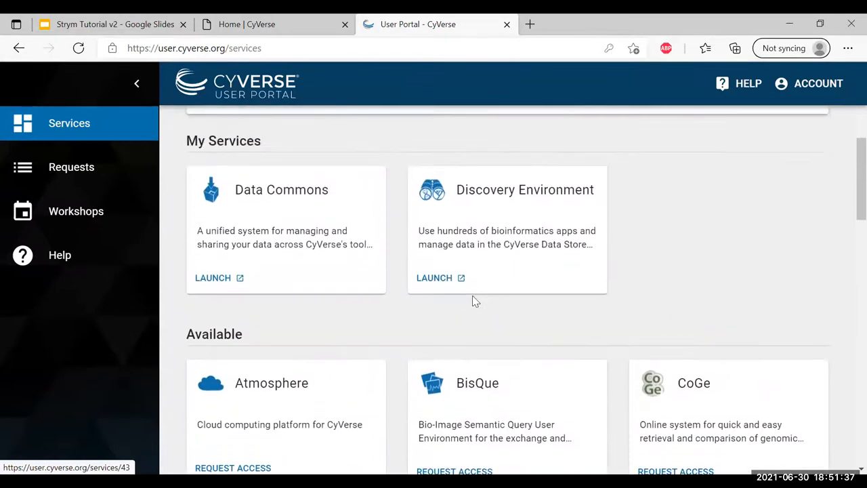
{"action": "left_click", "coordinate": [433, 278]}
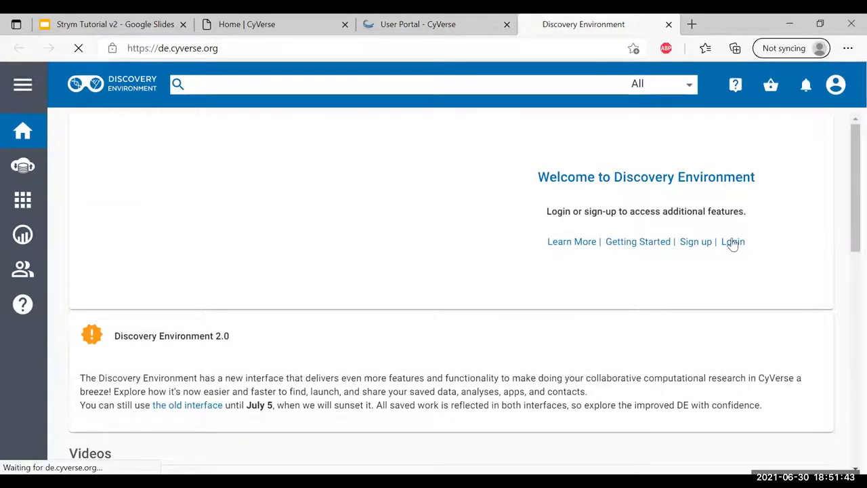
Log into the Discovery Environment and search the Apps catalogue for jupyter-strym.
{"action": "left_click", "coordinate": [733, 241]}
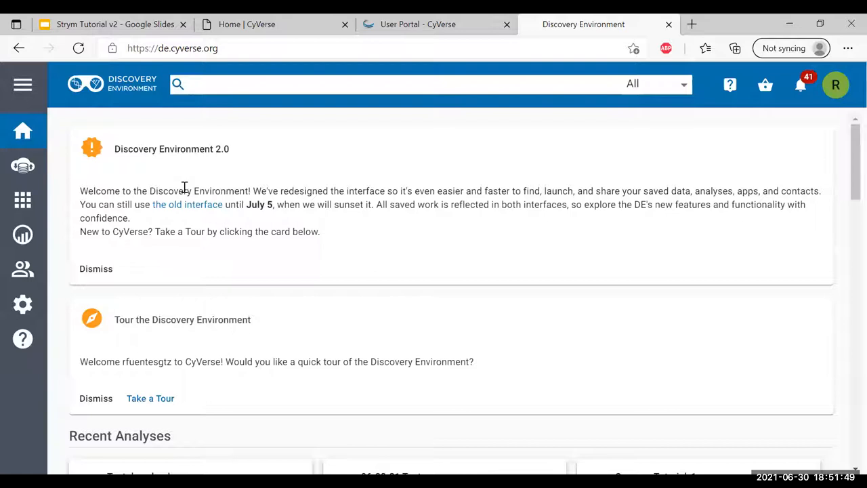
{"action": "mouse_move", "coordinate": [152, 198]}
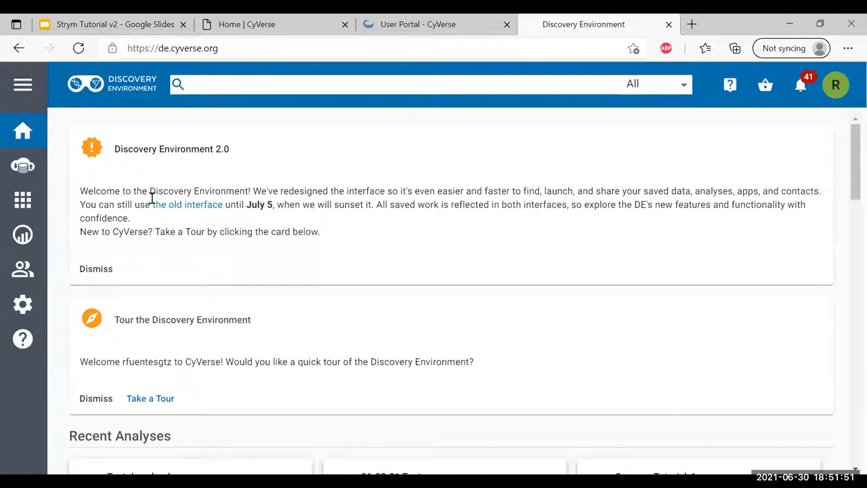
{"action": "mouse_move", "coordinate": [22, 199]}
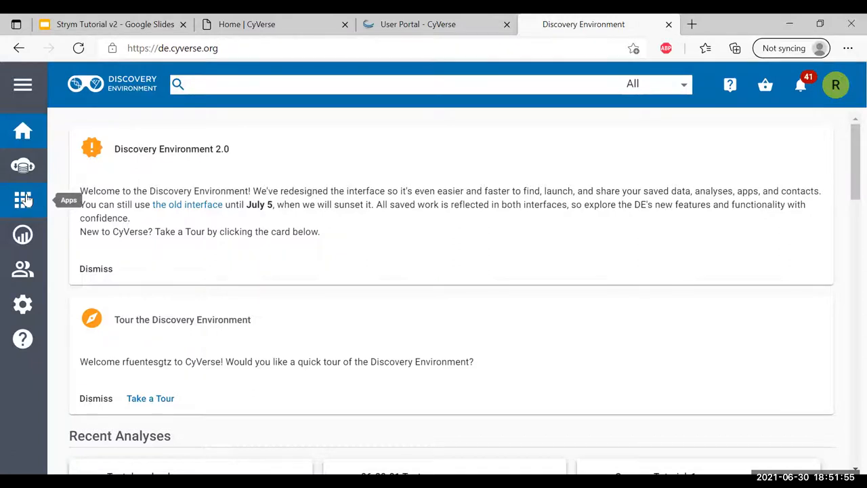
{"action": "left_click", "coordinate": [22, 201]}
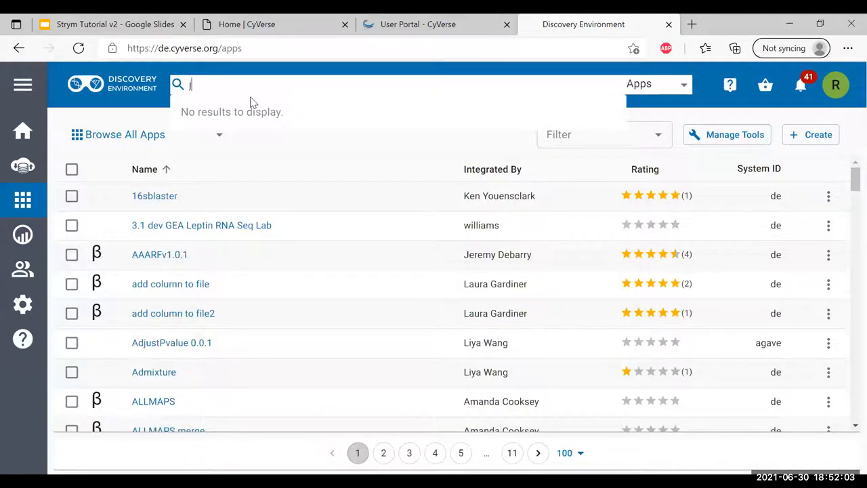
{"action": "type", "text": "jupyter-strym"}
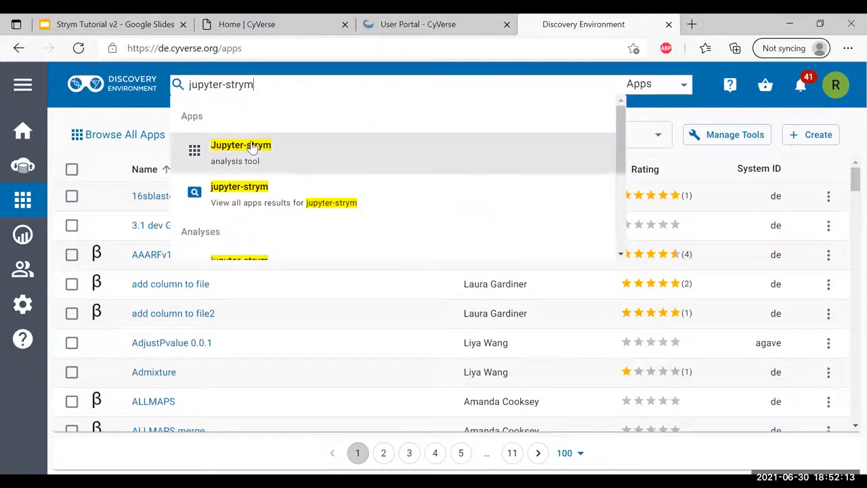
{"action": "left_click", "coordinate": [241, 145]}
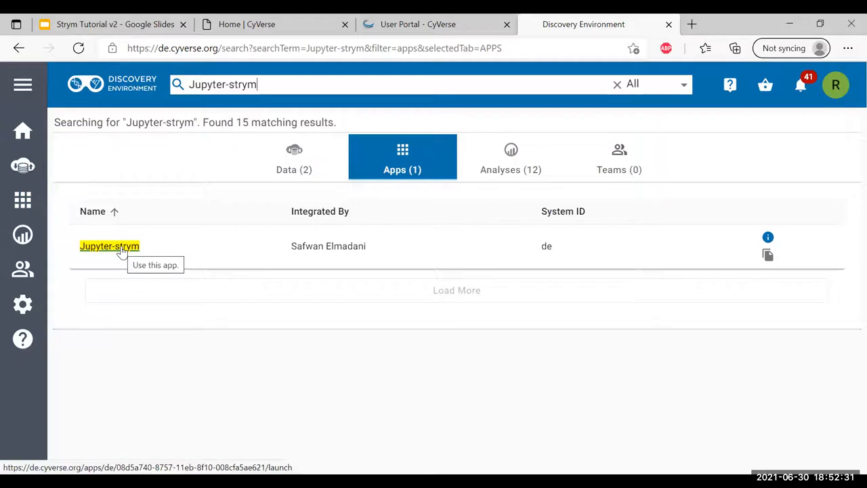
Start a Jupyter-strym analysis named Cyverse-Tutorial-v2.
{"action": "left_click", "coordinate": [108, 246]}
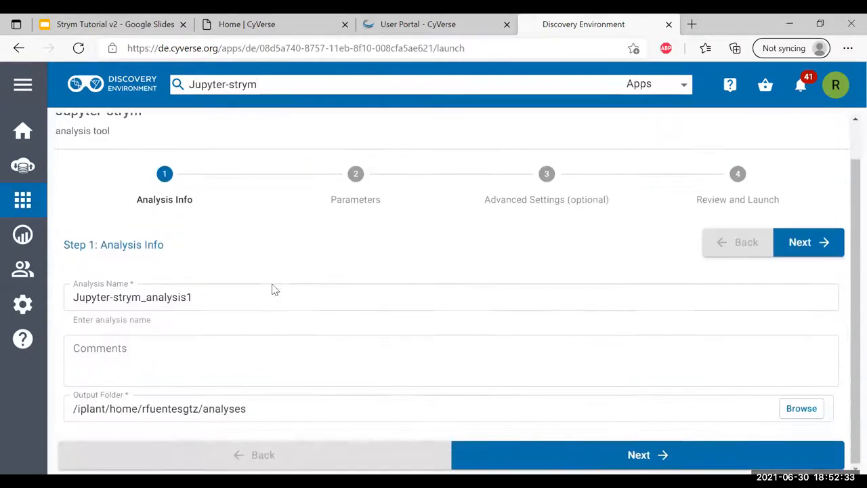
{"action": "left_click", "coordinate": [225, 296]}
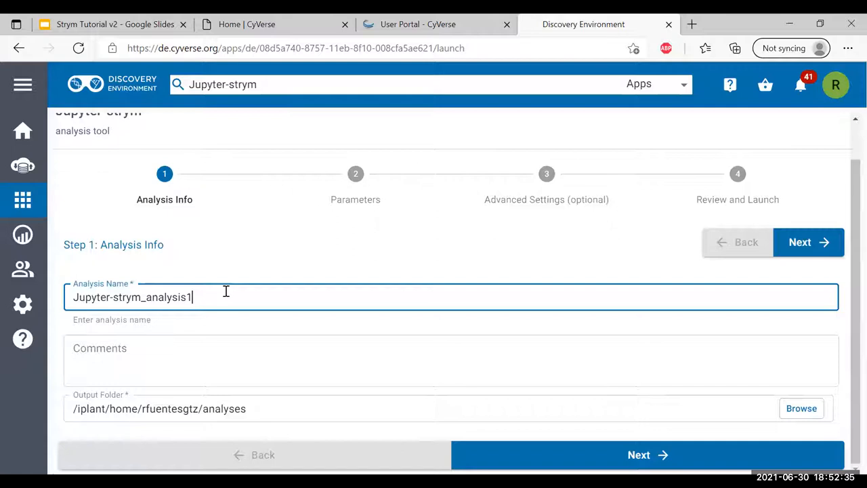
{"action": "triple_click", "coordinate": [133, 296]}
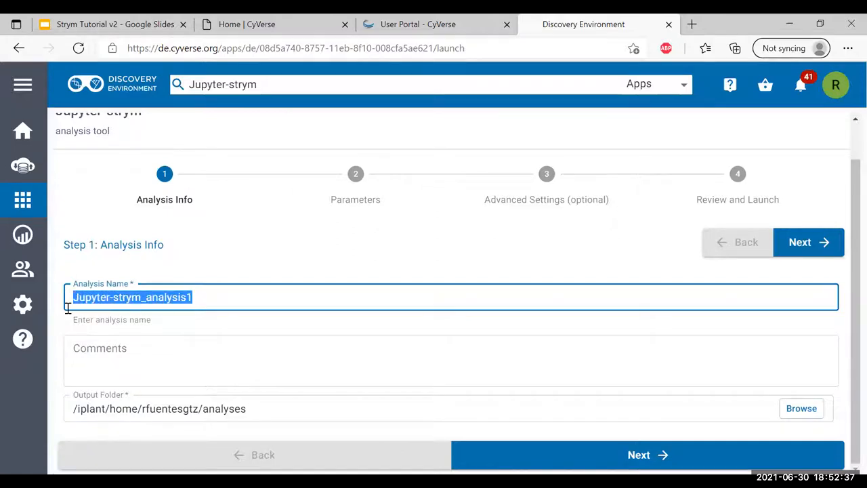
{"action": "type", "text": "Cyverse-Tu"}
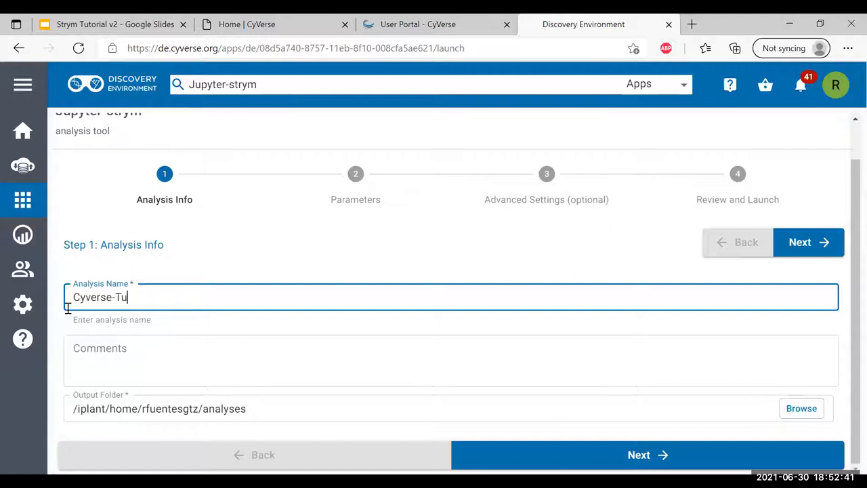
{"action": "type", "text": "torial-"}
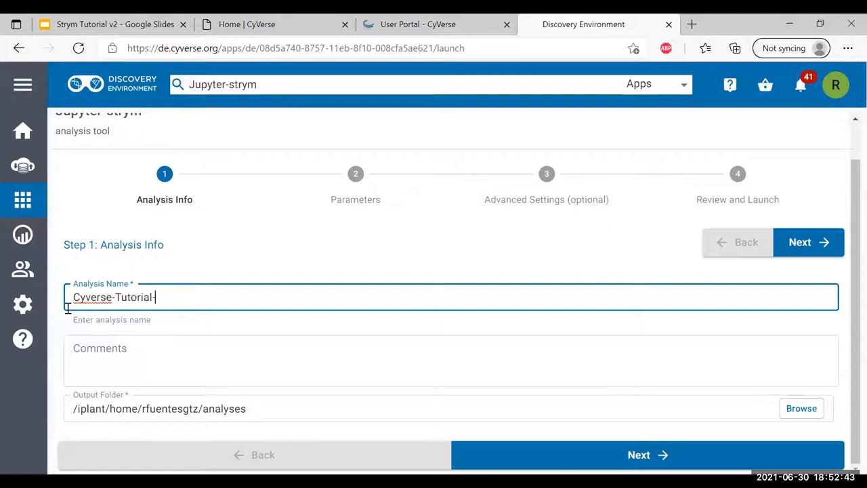
{"action": "type", "text": "v2"}
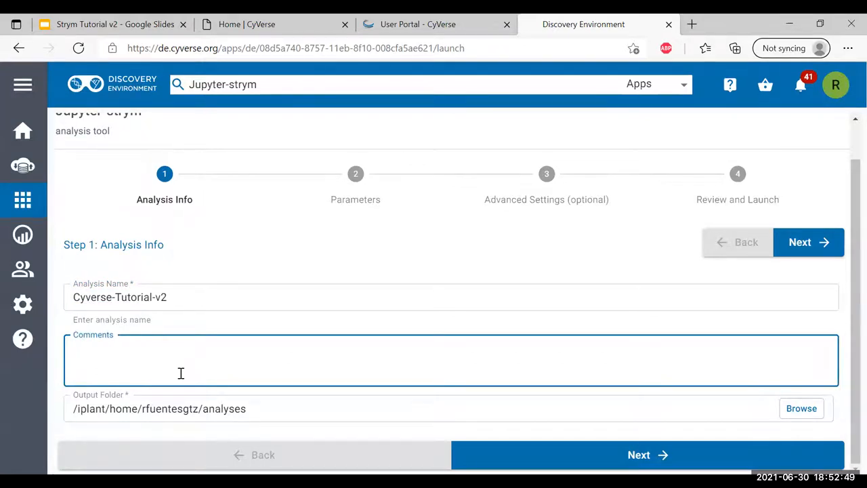
Add the comment 'This is a sample test done on June 2021'.
{"action": "type", "text": "T"}
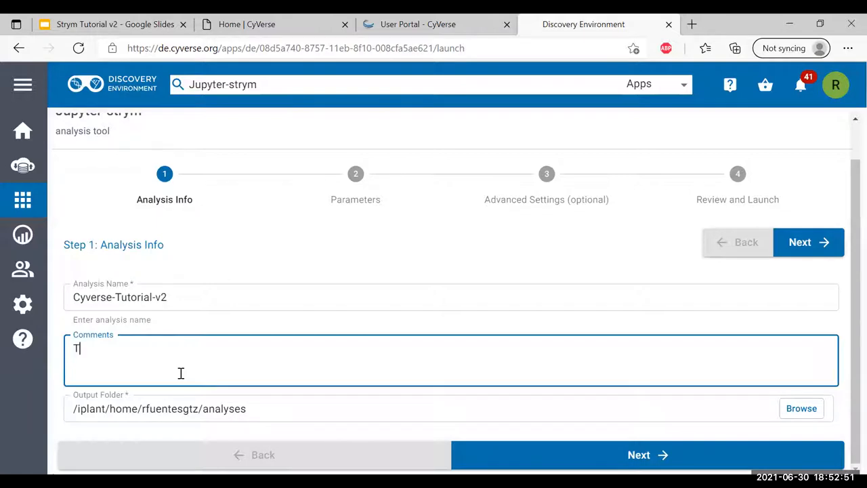
{"action": "type", "text": "his is a sample"}
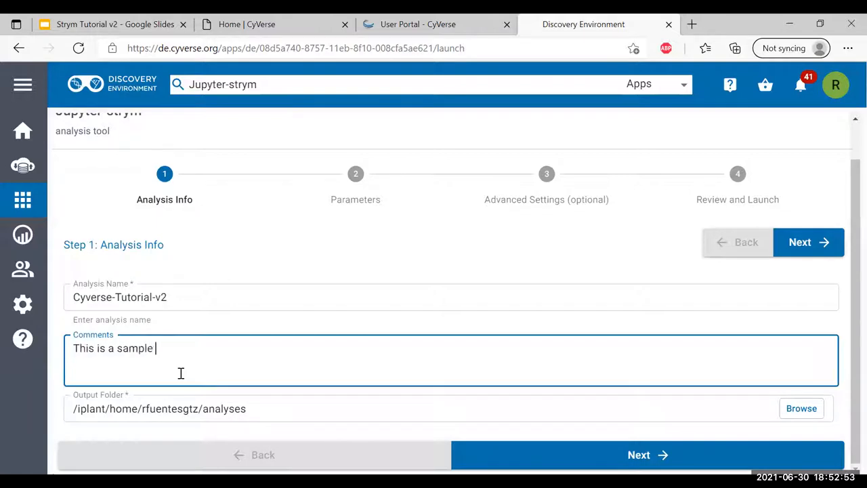
{"action": "type", "text": "test"}
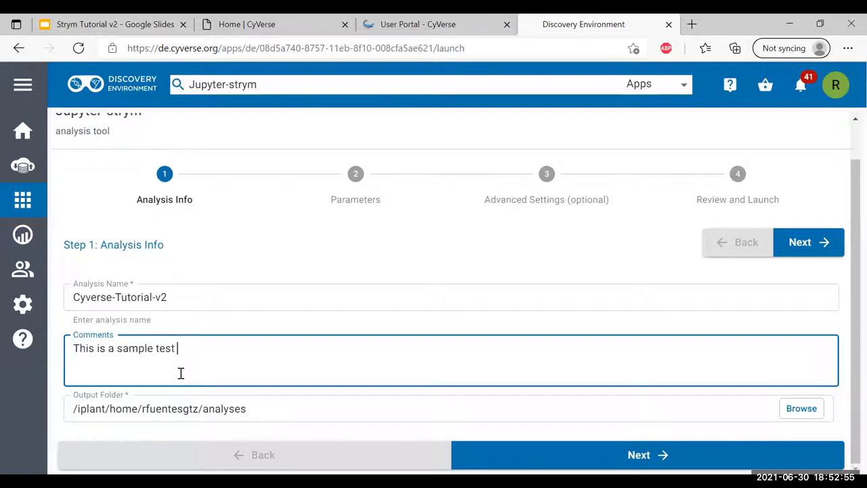
{"action": "type", "text": "done on June"}
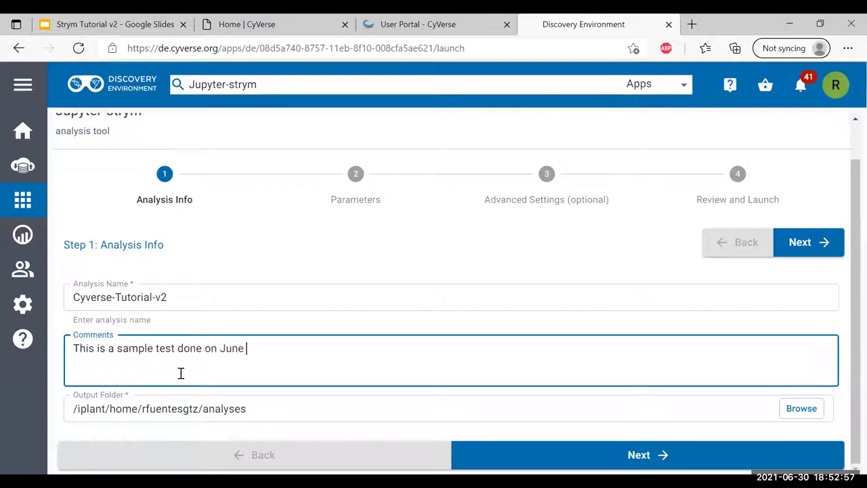
{"action": "type", "text": "2021"}
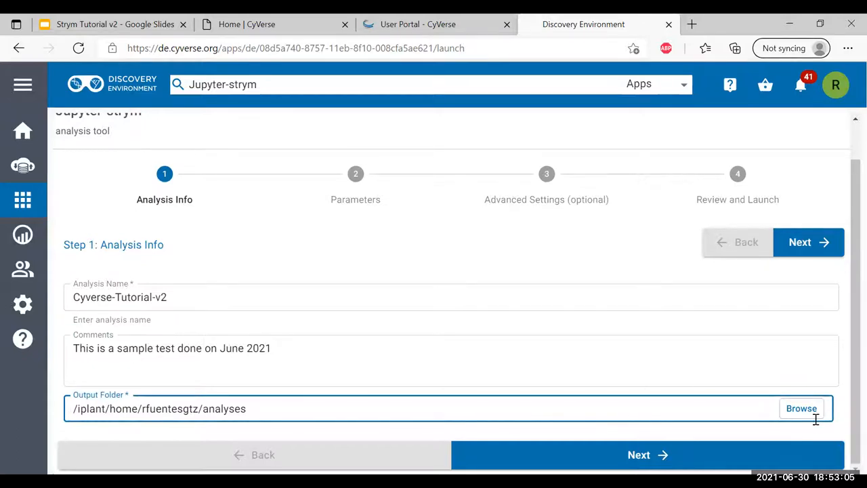
Set the output folder to CyVerse_Tutorial_Recording_v2.
{"action": "left_click", "coordinate": [801, 408]}
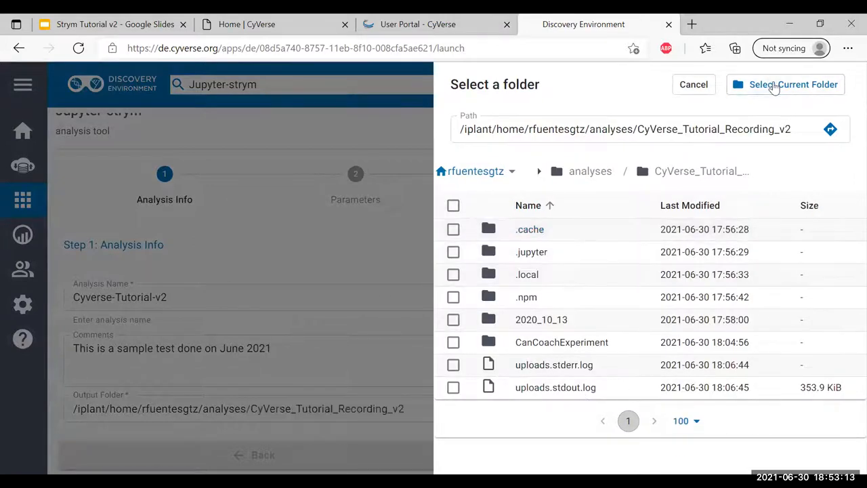
{"action": "left_click", "coordinate": [794, 84]}
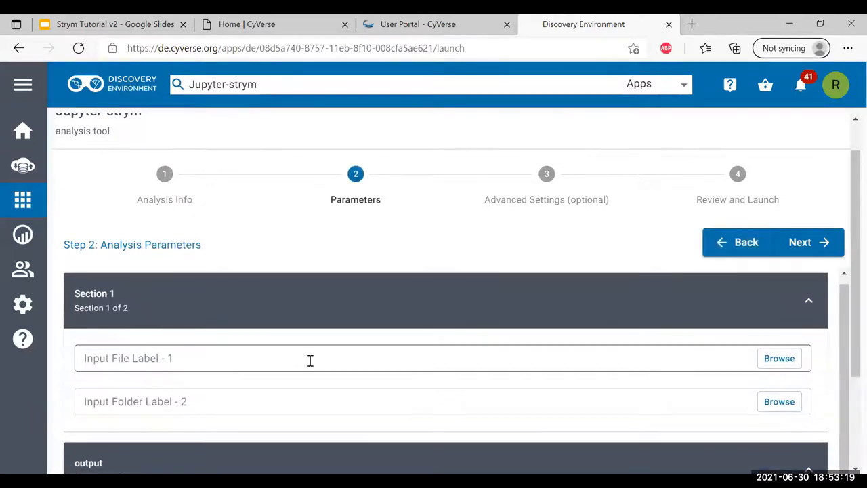
Skip the empty Parameters step to Advanced Settings and start a new browser tab.
{"action": "scroll", "scroll_direction": "down", "scroll_amount": 3}
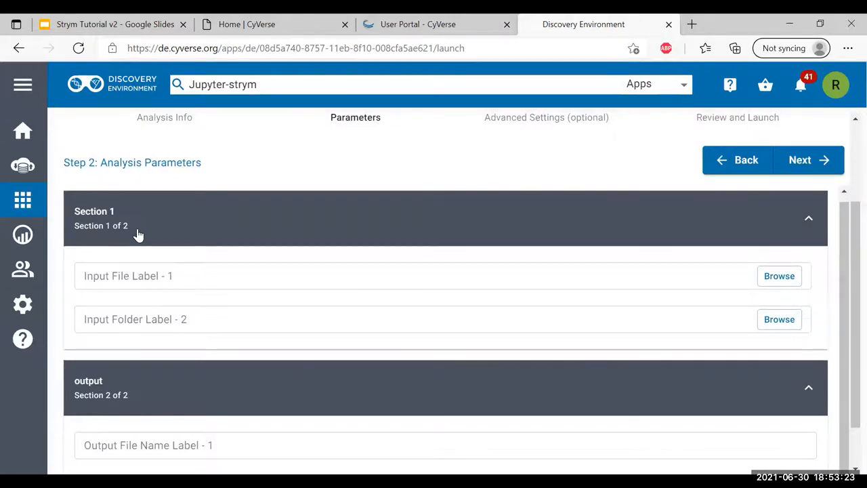
{"action": "mouse_move", "coordinate": [328, 233]}
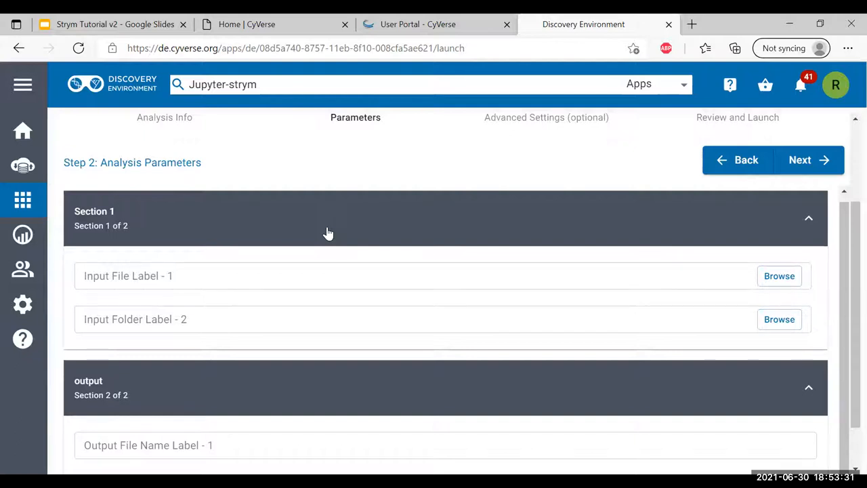
{"action": "scroll", "scroll_direction": "down", "scroll_amount": 3}
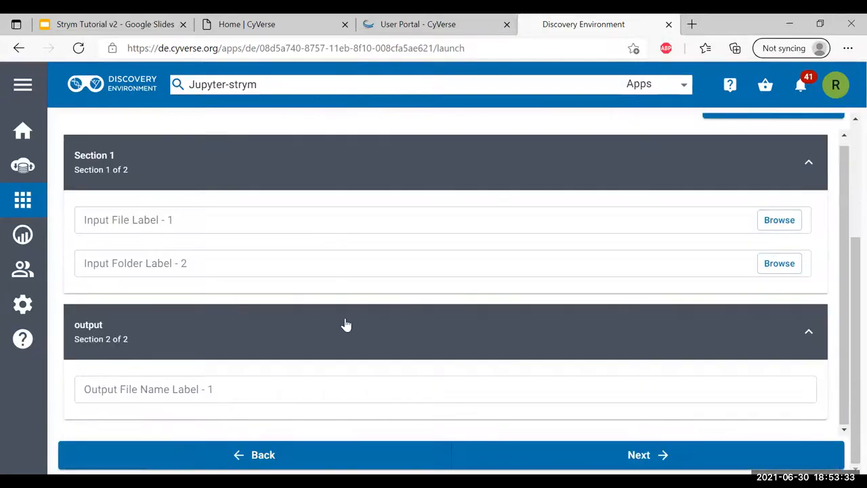
{"action": "left_click", "coordinate": [638, 455]}
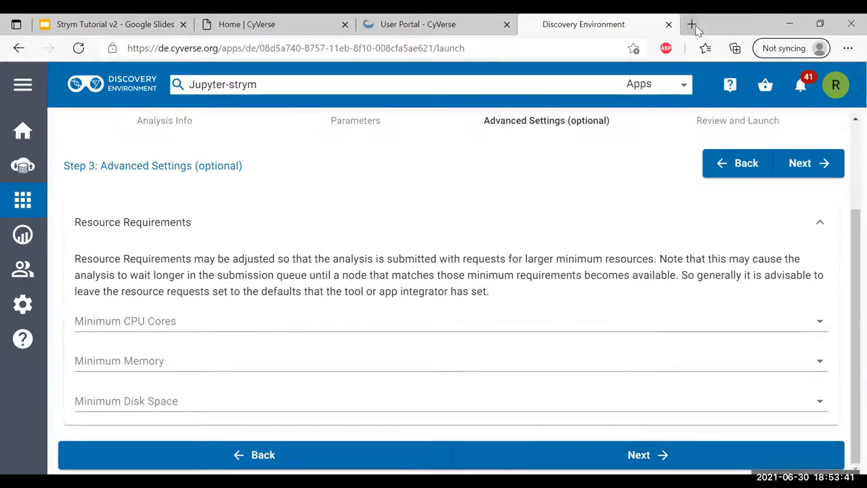
{"action": "left_click", "coordinate": [691, 24]}
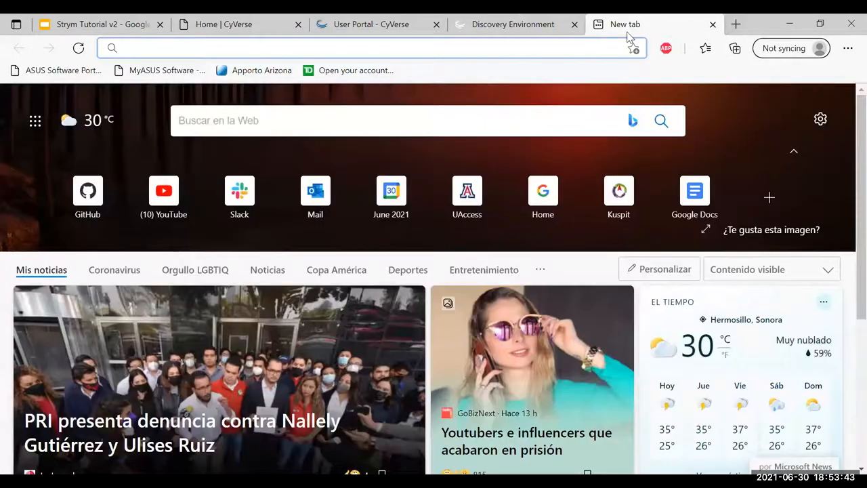
Look up the CyVerse Learning Center iCommands guide, then return to the launch form.
{"action": "type", "text": "ico"}
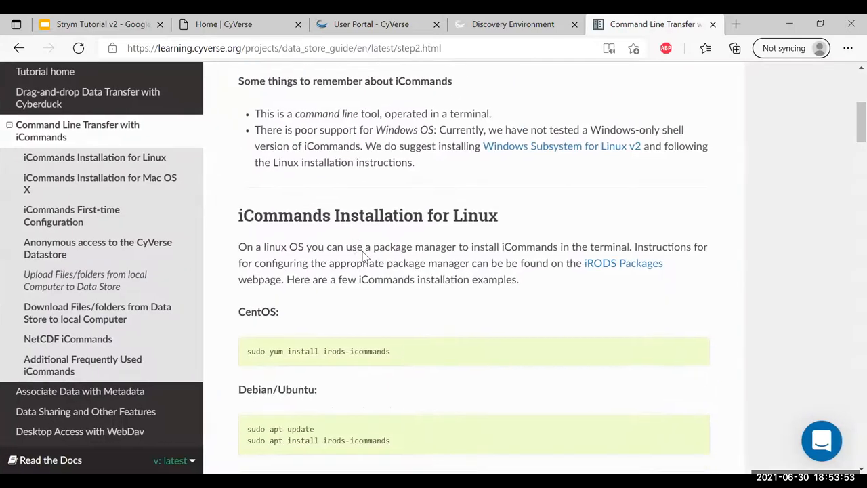
{"action": "scroll", "scroll_direction": "down", "scroll_amount": 3}
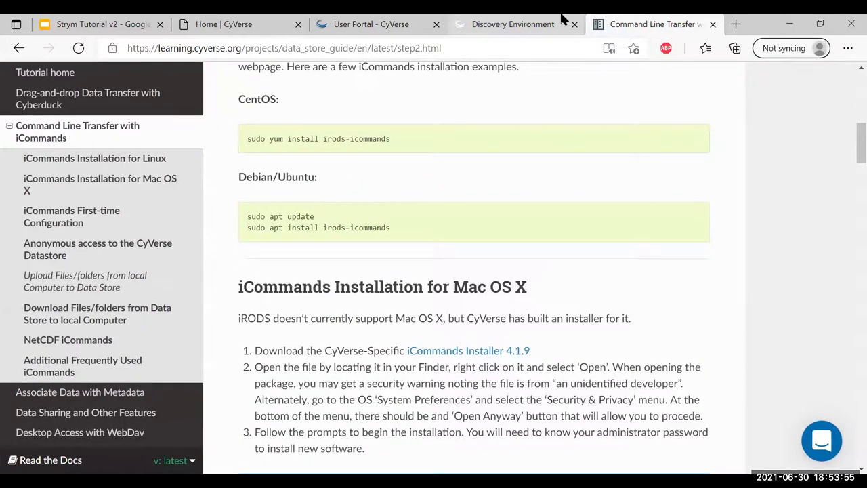
{"action": "left_click", "coordinate": [512, 24]}
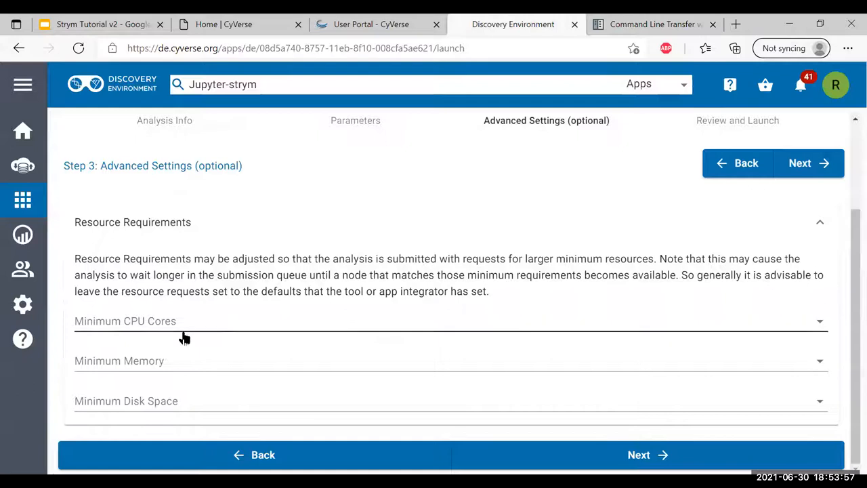
Keep default resource requirements and launch the Jupyter-strym analysis.
{"action": "left_click", "coordinate": [447, 320]}
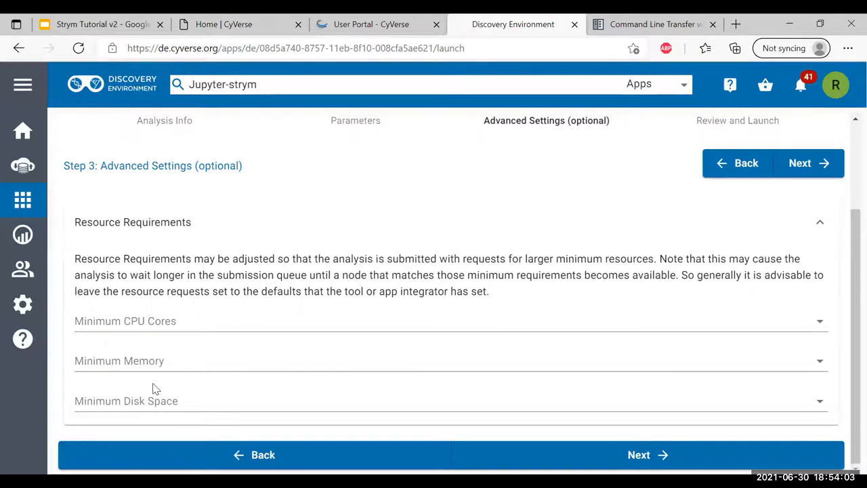
{"action": "mouse_move", "coordinate": [648, 456]}
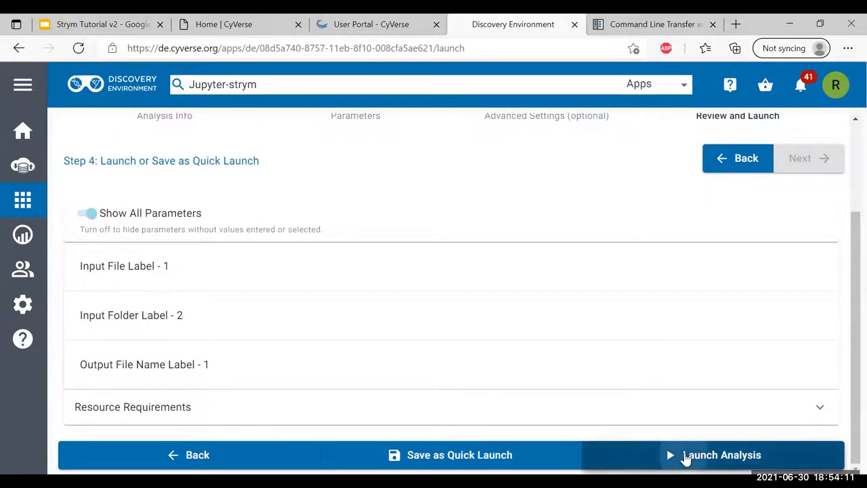
{"action": "left_click", "coordinate": [720, 455]}
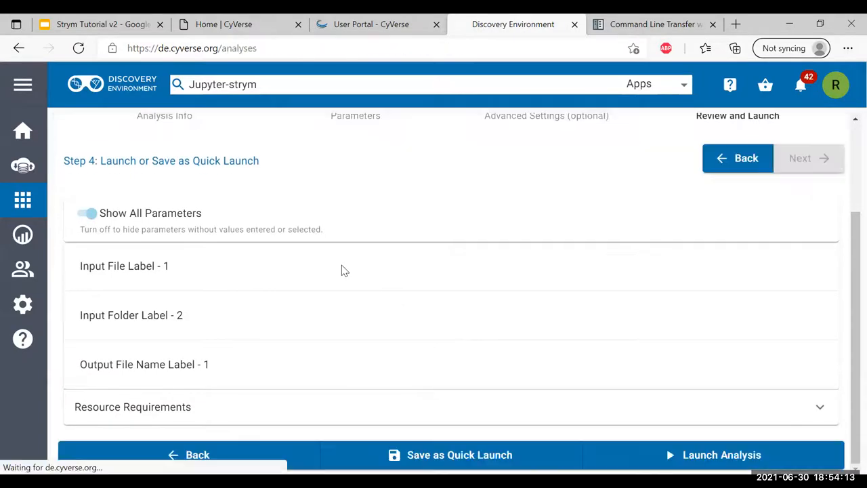
Check the running notification and go to the Cyverse-Tutorial-v2 analysis session.
{"action": "left_click", "coordinate": [721, 455]}
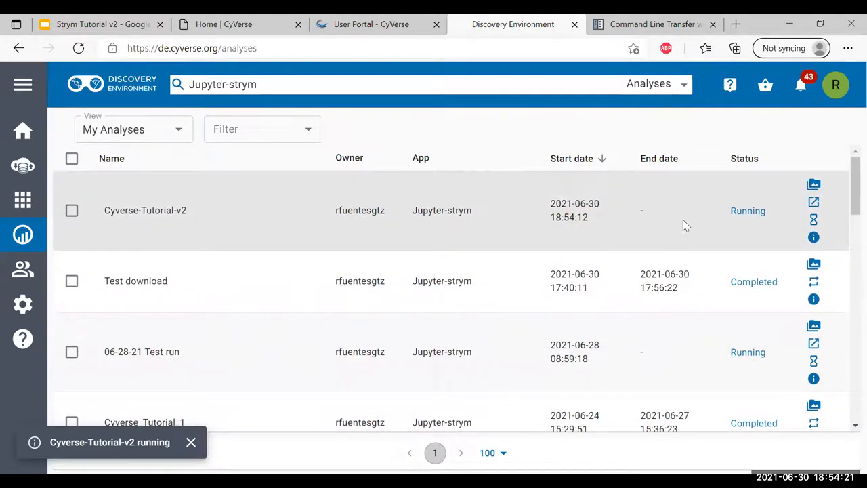
{"action": "left_click", "coordinate": [800, 84]}
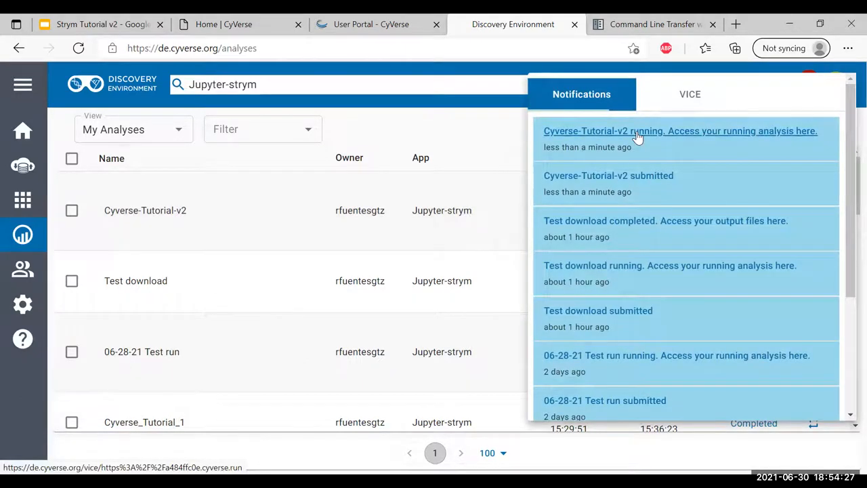
{"action": "mouse_move", "coordinate": [508, 138]}
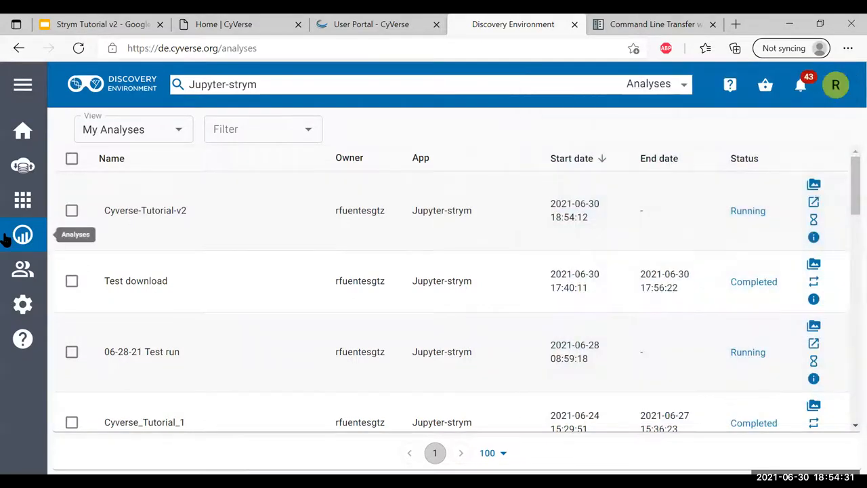
{"action": "mouse_move", "coordinate": [170, 229]}
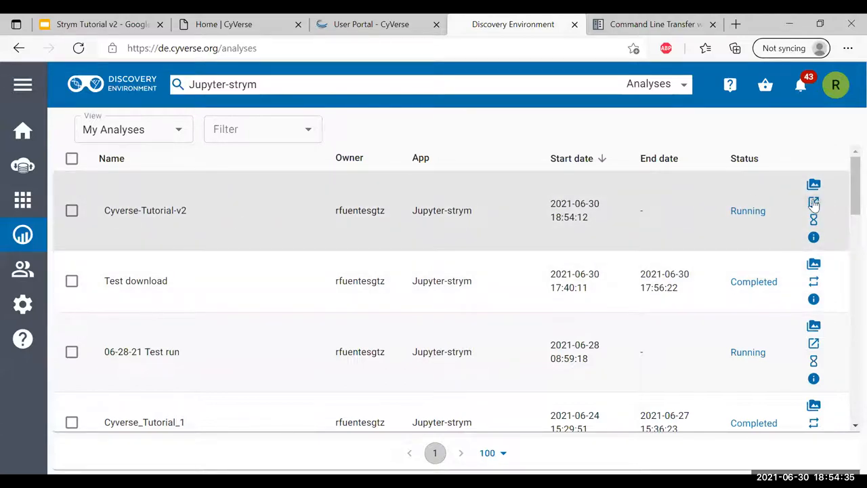
{"action": "mouse_move", "coordinate": [813, 202]}
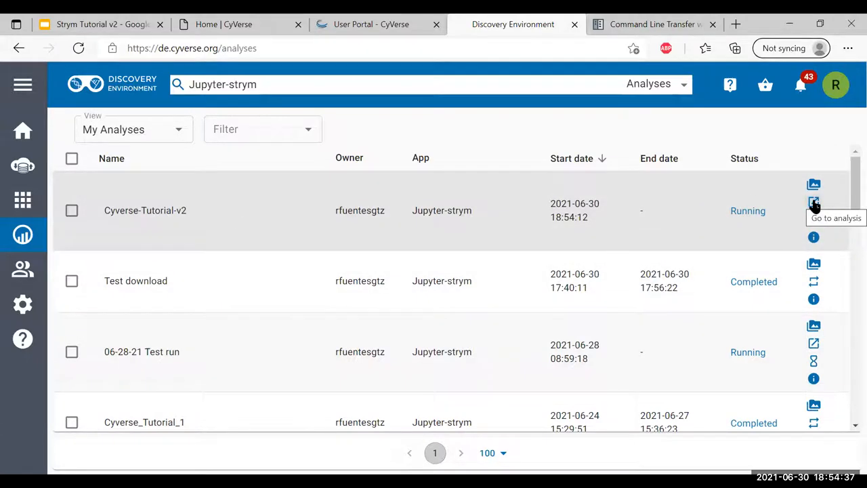
{"action": "left_click", "coordinate": [812, 203]}
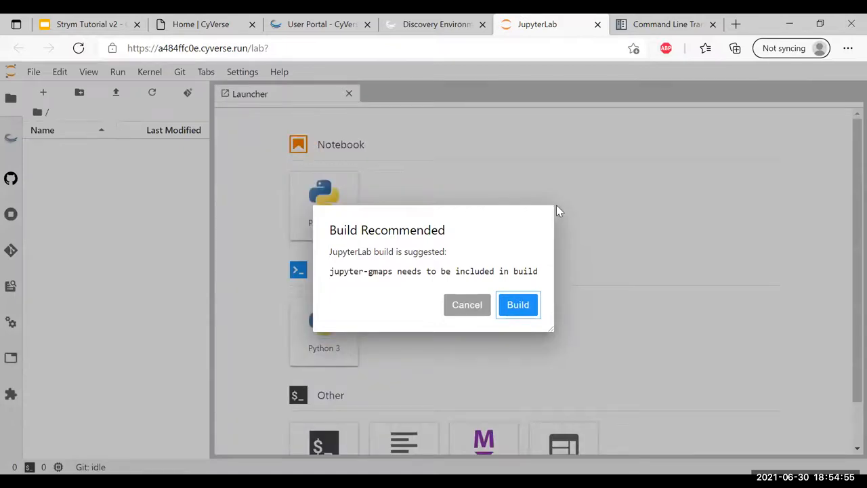
{"action": "mouse_move", "coordinate": [419, 217]}
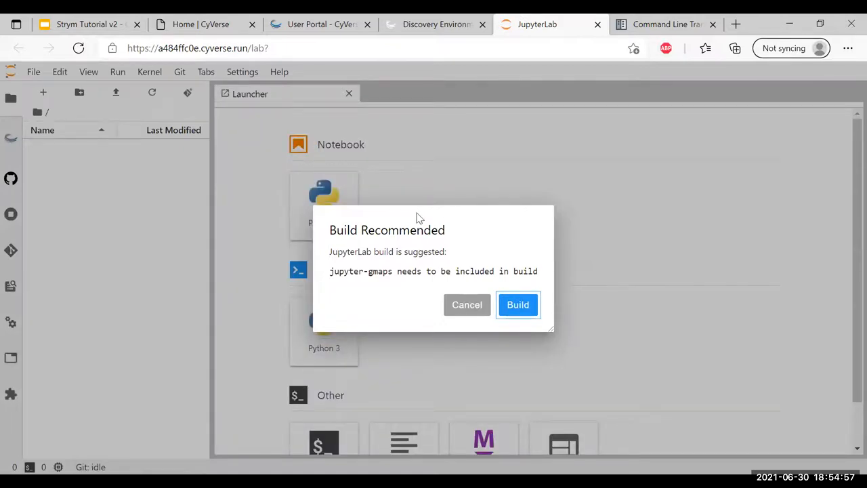
{"action": "mouse_move", "coordinate": [479, 256]}
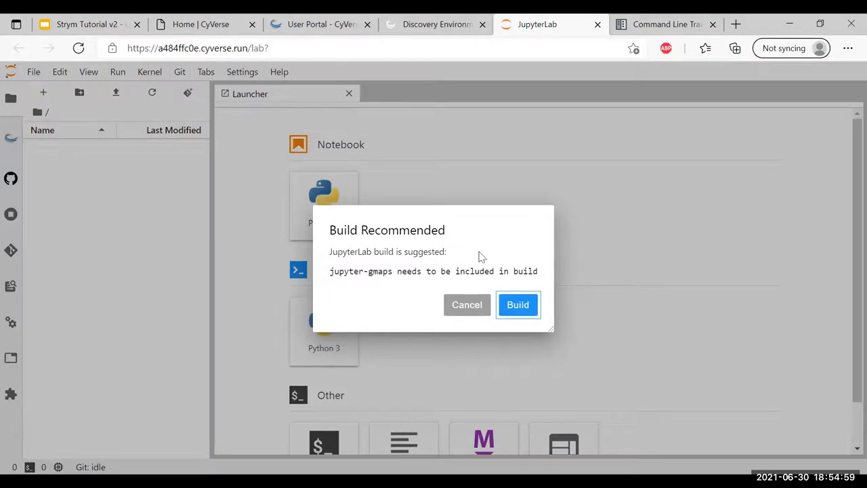
Cancel the jupyter-gmaps build recommendation and browse the Launcher.
{"action": "left_click", "coordinate": [517, 303]}
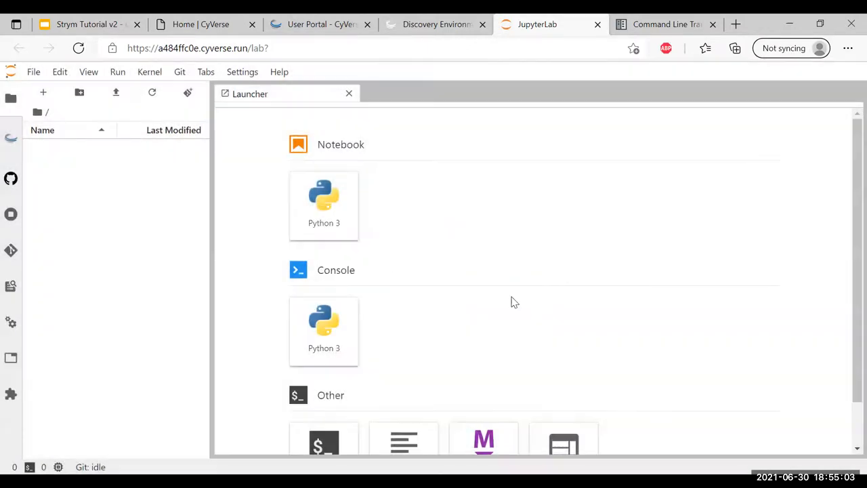
{"action": "scroll", "scroll_direction": "down", "scroll_amount": 3}
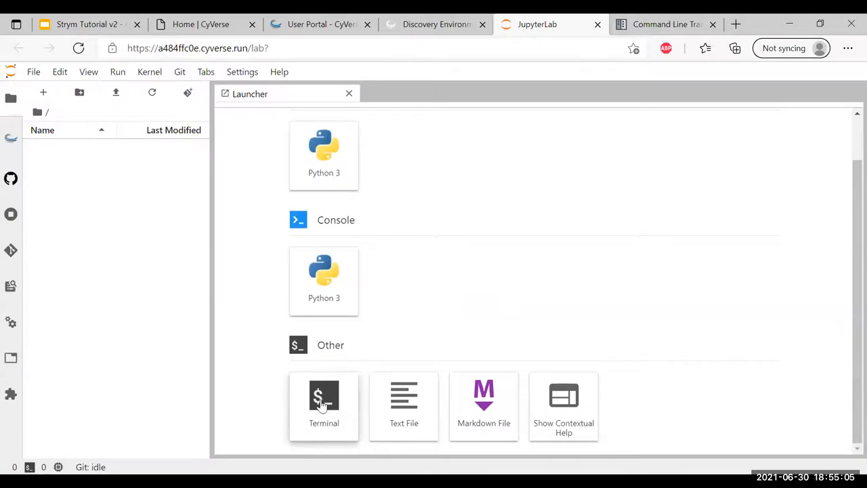
{"action": "mouse_move", "coordinate": [391, 309]}
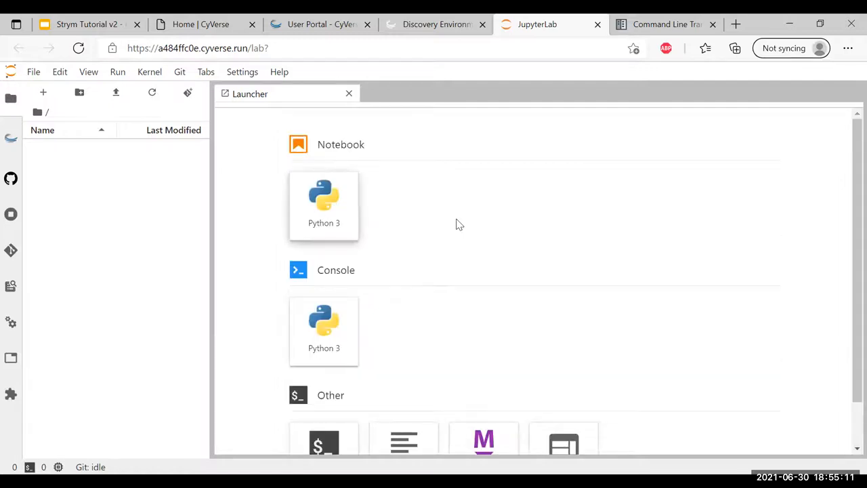
{"action": "mouse_move", "coordinate": [331, 212]}
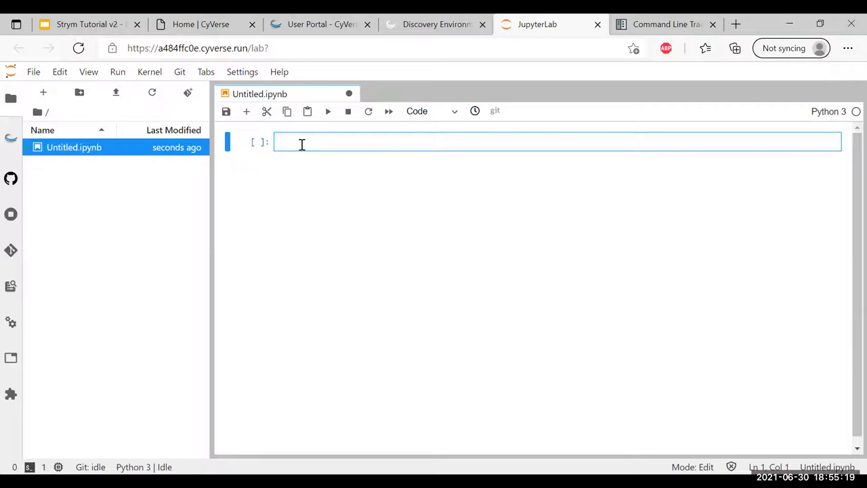
Write notebook cells x = 7 and print(x) in a new Python 3 notebook.
{"action": "type", "text": "x"}
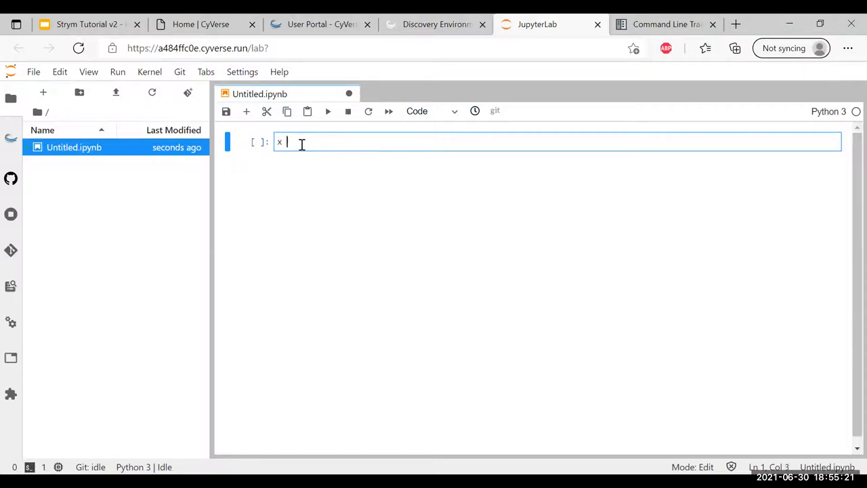
{"action": "type", "text": "= 7"}
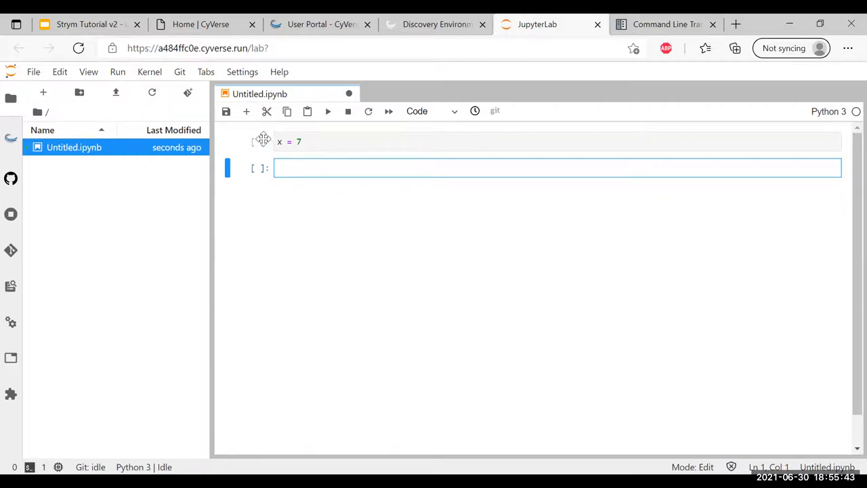
{"action": "type", "text": "print"}
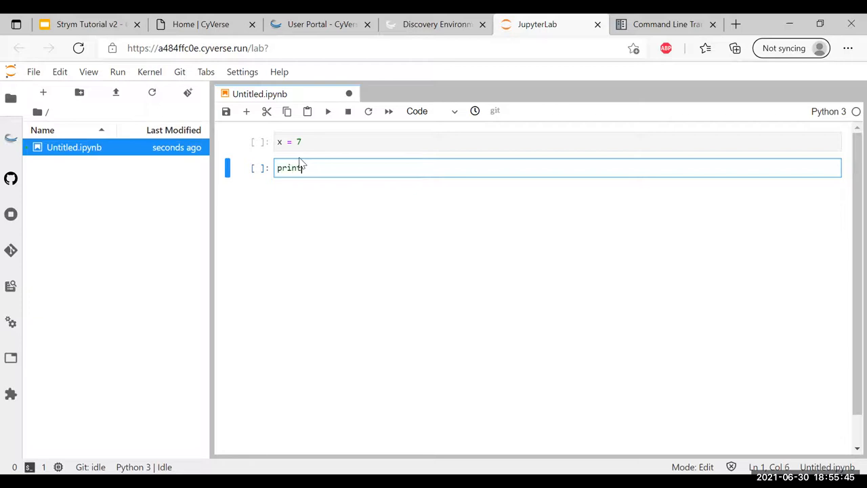
{"action": "type", "text": "(x)"}
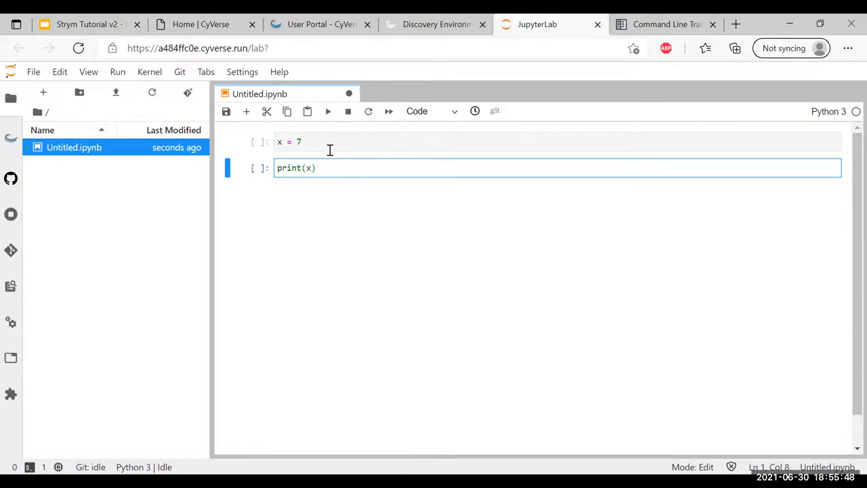
Run the cells and then Run All Cells so the notebook prints 7.
{"action": "left_click", "coordinate": [328, 168]}
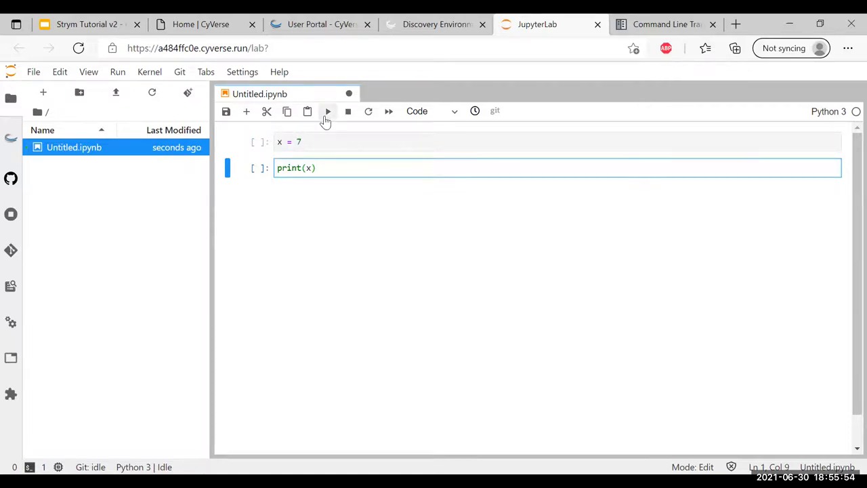
{"action": "left_click", "coordinate": [327, 111]}
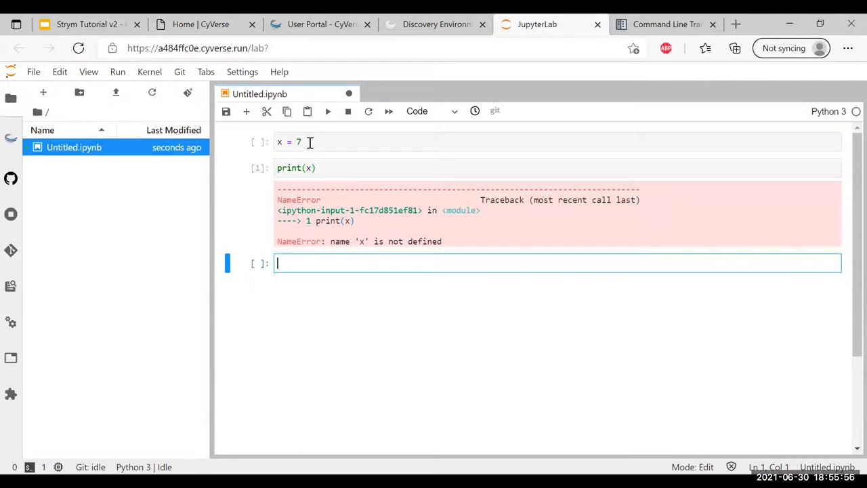
{"action": "left_click", "coordinate": [328, 111]}
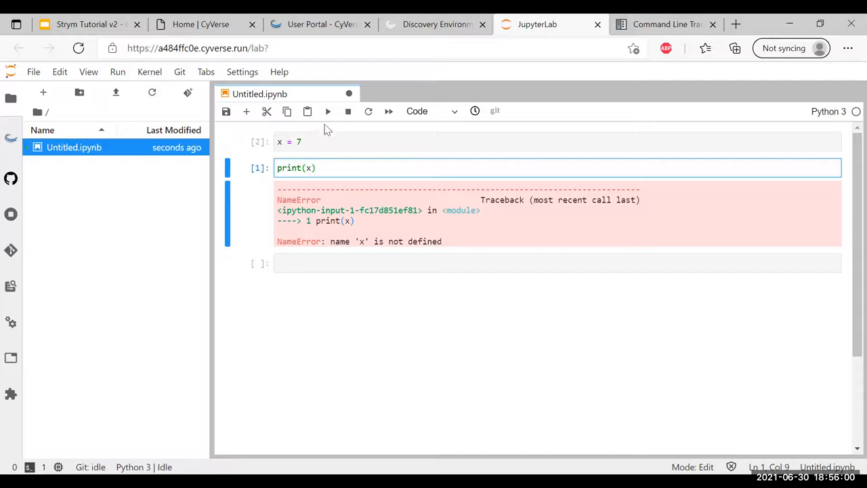
{"action": "left_click", "coordinate": [328, 111]}
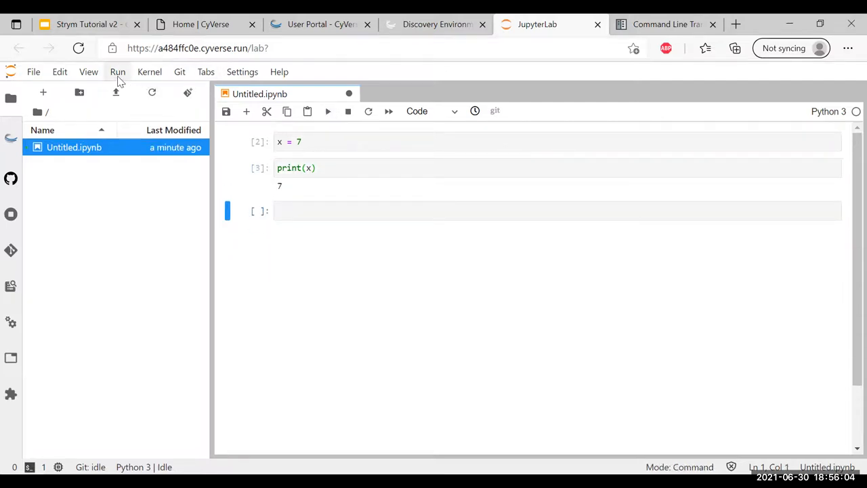
{"action": "left_click", "coordinate": [116, 71]}
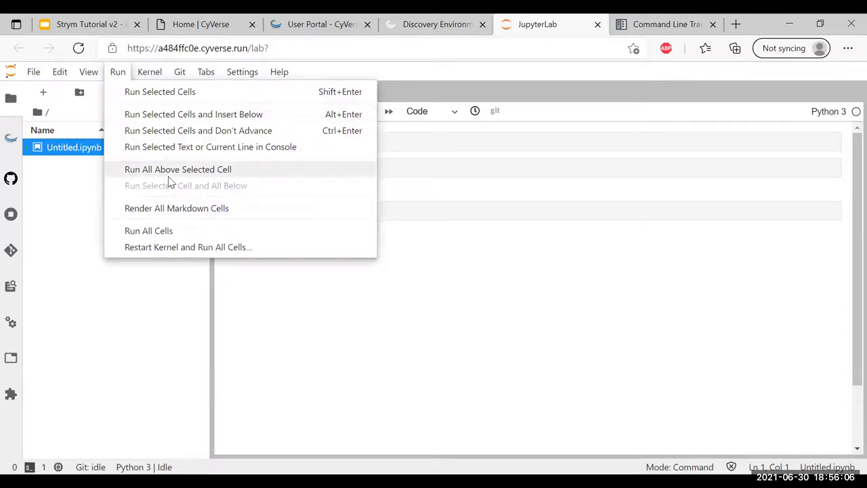
{"action": "mouse_move", "coordinate": [165, 230]}
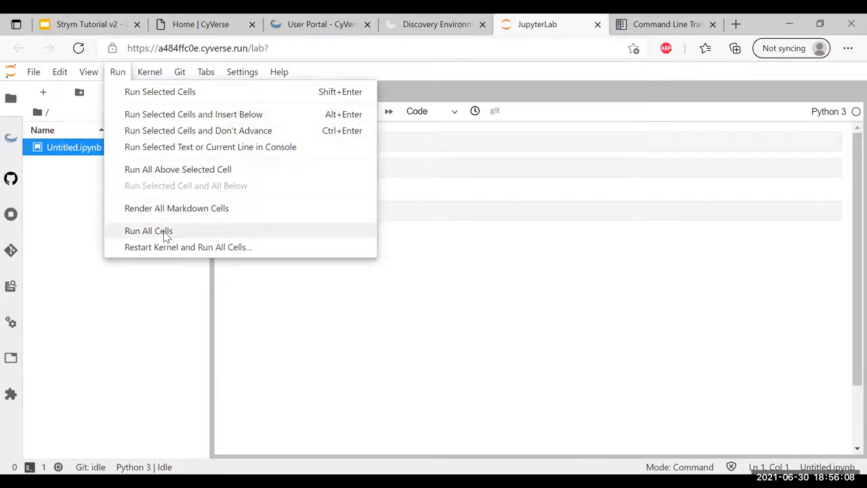
{"action": "left_click", "coordinate": [149, 231]}
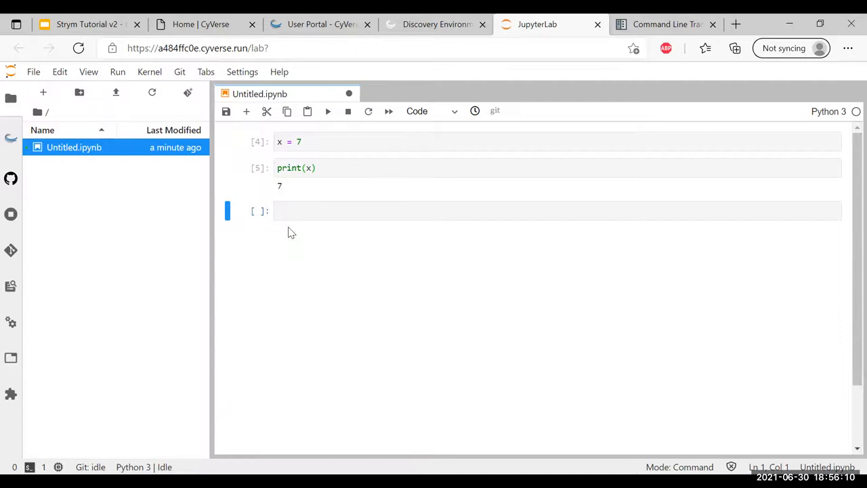
{"action": "mouse_move", "coordinate": [73, 146]}
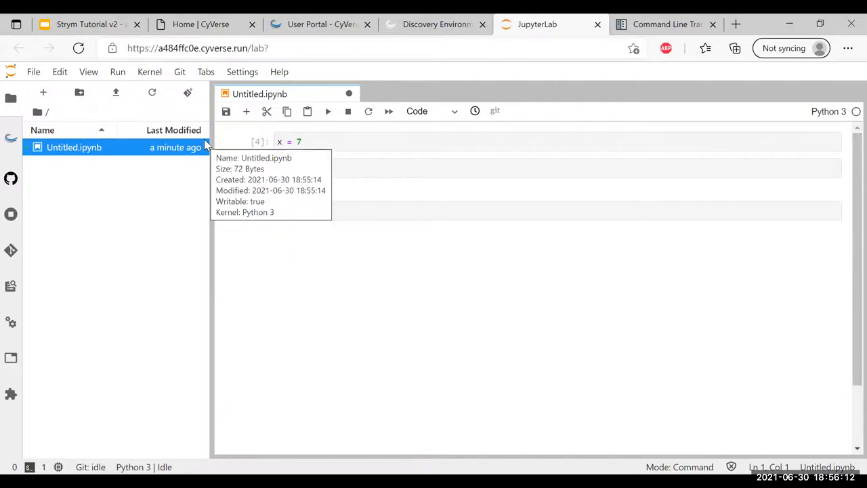
{"action": "mouse_move", "coordinate": [46, 82]}
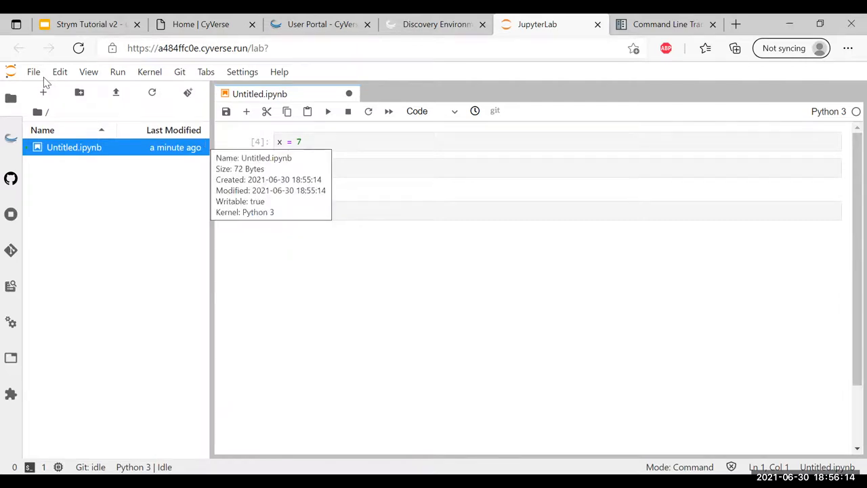
Start a new JupyterLab terminal session and focus its shell prompt after checking the iCommands guide.
{"action": "left_click", "coordinate": [32, 72]}
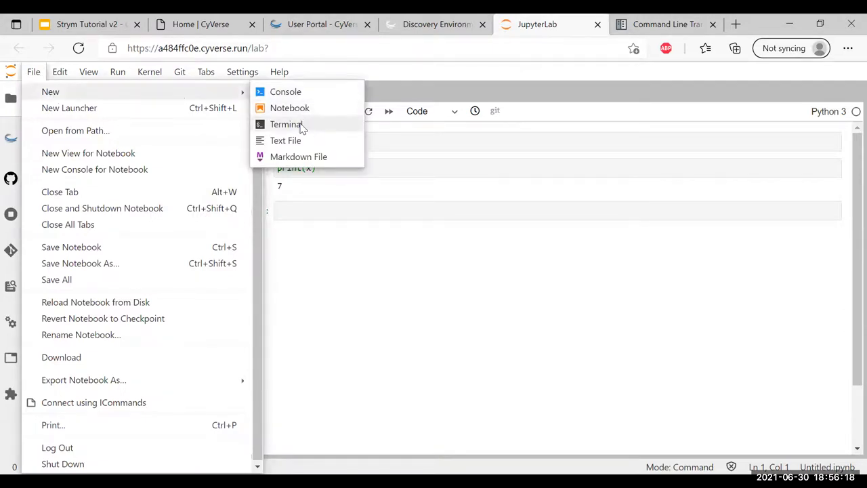
{"action": "left_click", "coordinate": [284, 124]}
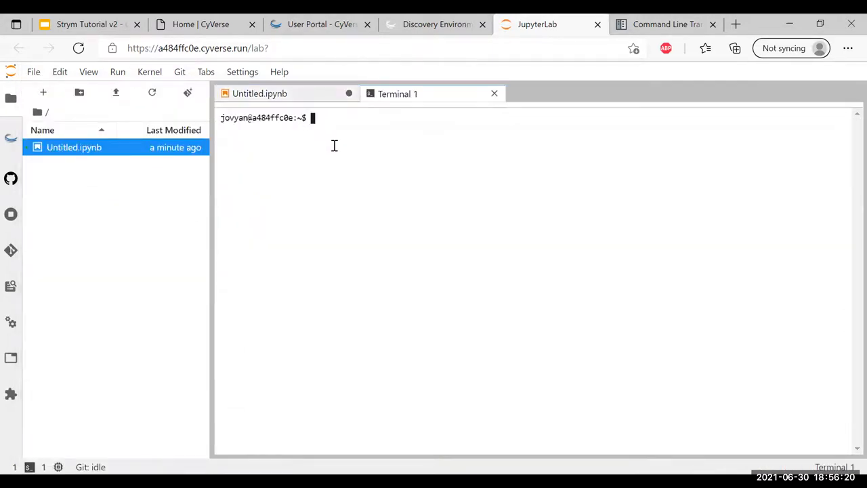
{"action": "mouse_move", "coordinate": [330, 125]}
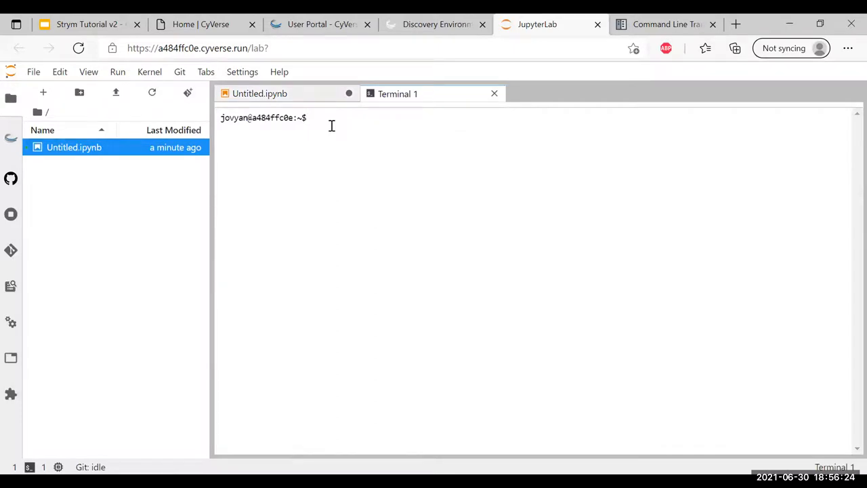
{"action": "left_click", "coordinate": [312, 116]}
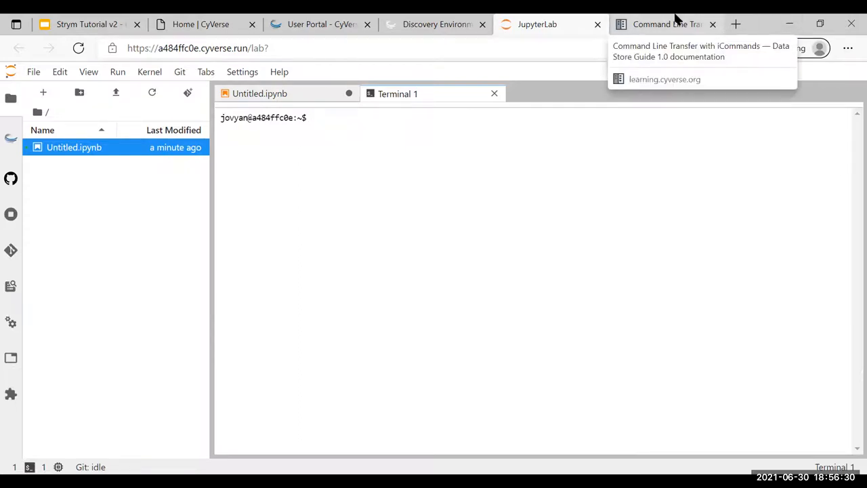
{"action": "mouse_move", "coordinate": [521, 111]}
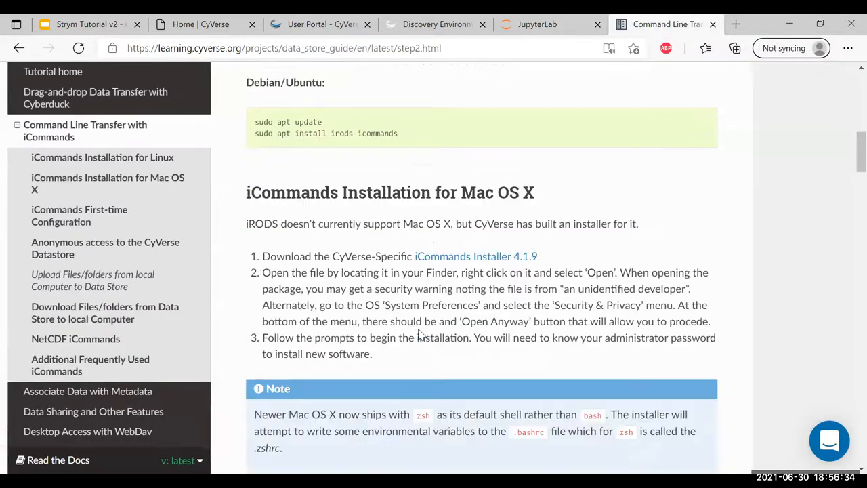
{"action": "scroll", "scroll_direction": "down", "scroll_amount": 3}
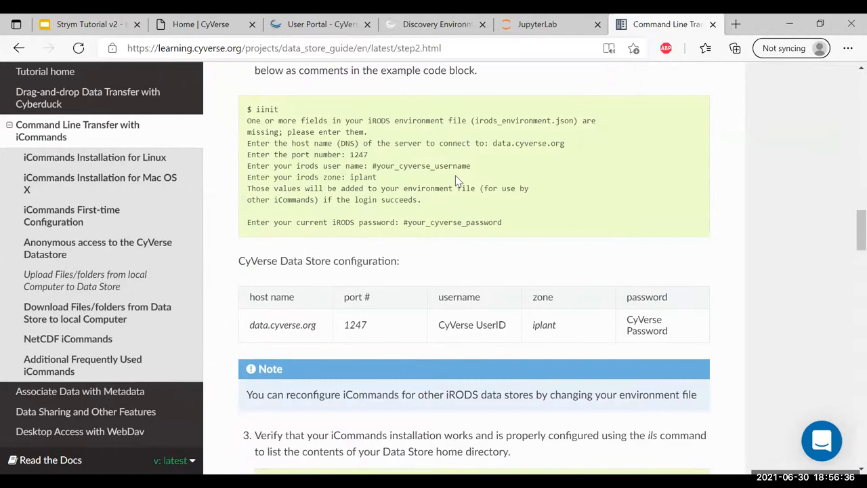
{"action": "left_click", "coordinate": [536, 25]}
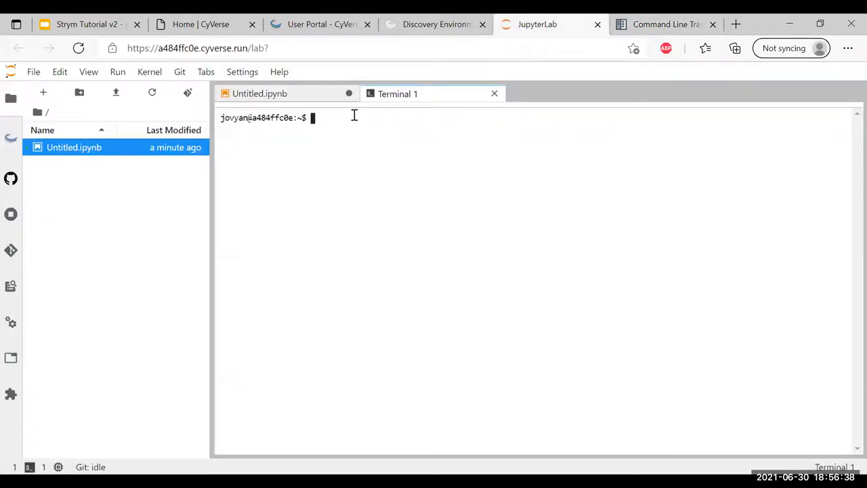
Run iinit and answer host data.cyverse.org and port 1247.
{"action": "type", "text": "iinit"}
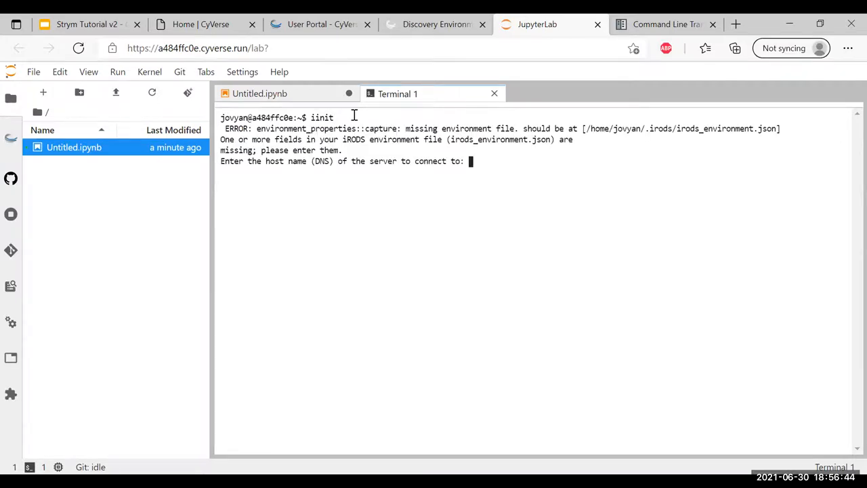
{"action": "type", "text": "data.cyverse"}
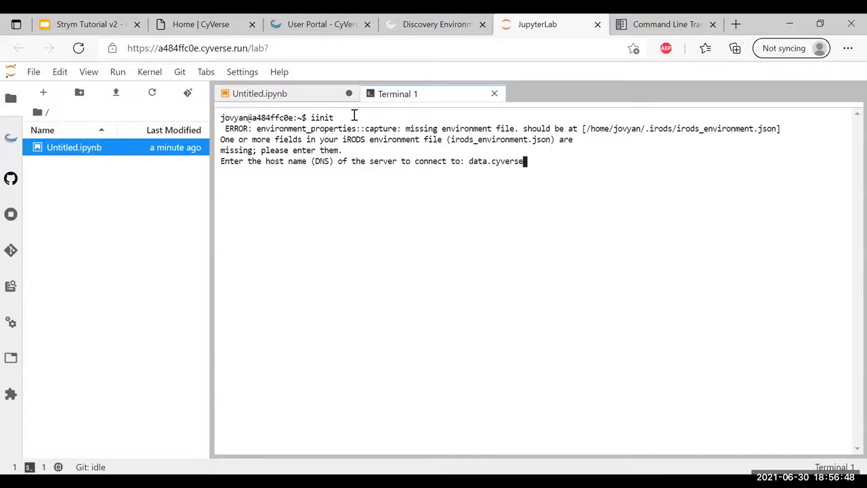
{"action": "type", "text": "/"}
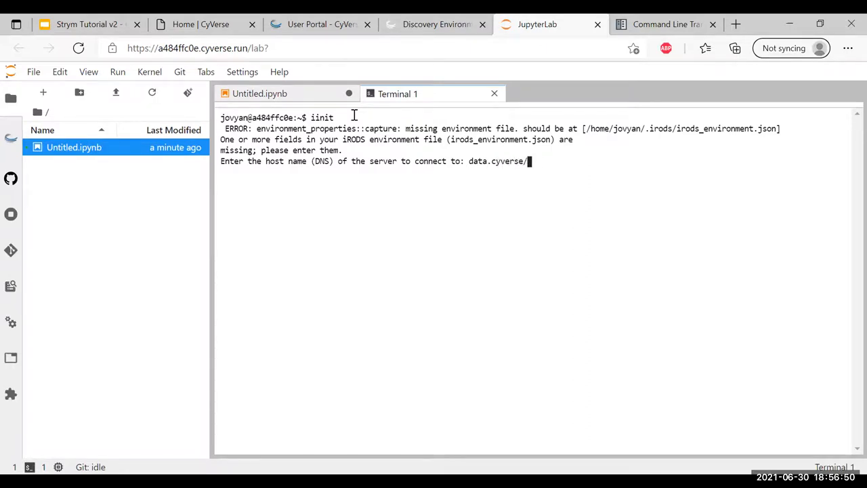
{"action": "type", "text": "org"}
{"action": "type", "text": "1"}
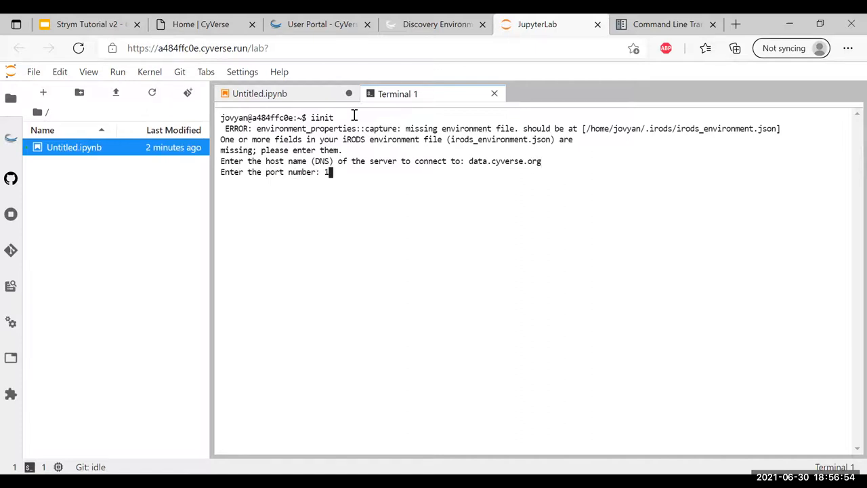
{"action": "type", "text": "247"}
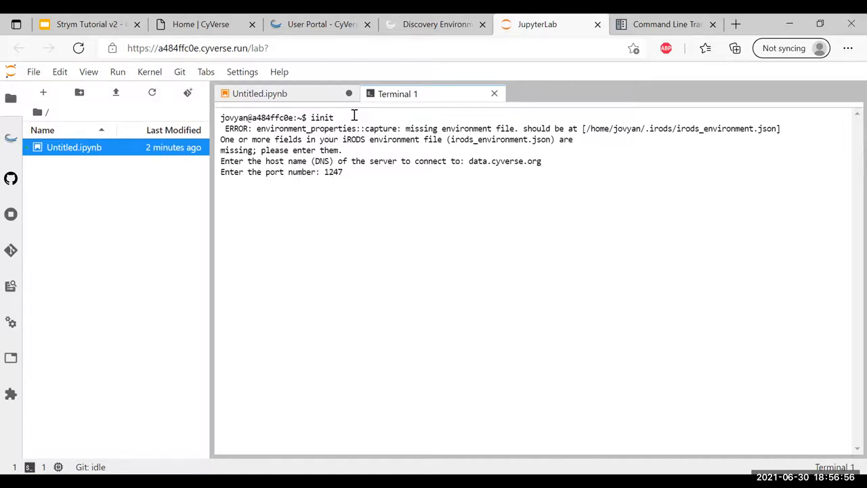
{"action": "key", "text": "enter"}
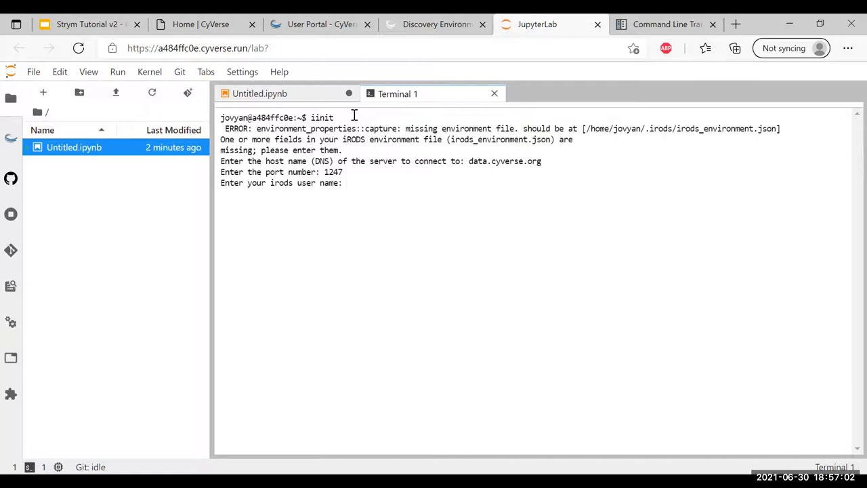
{"action": "type", "text": "rfuente"}
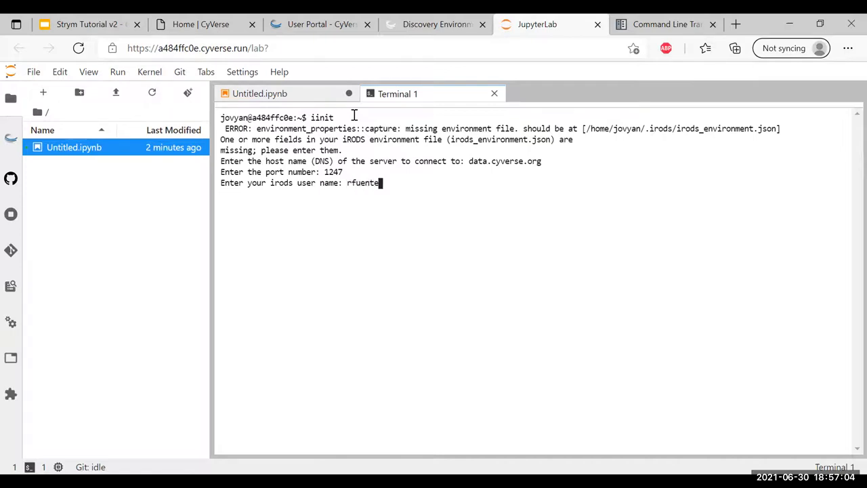
{"action": "type", "text": "gtz"}
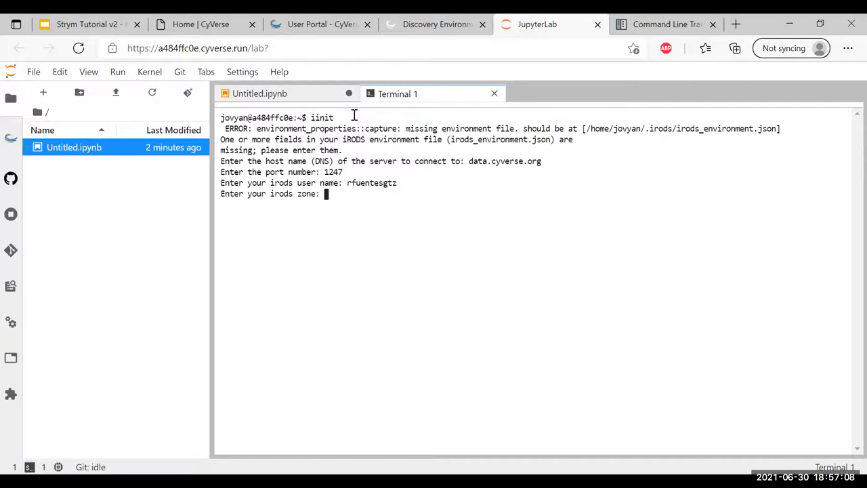
{"action": "type", "text": "iplant"}
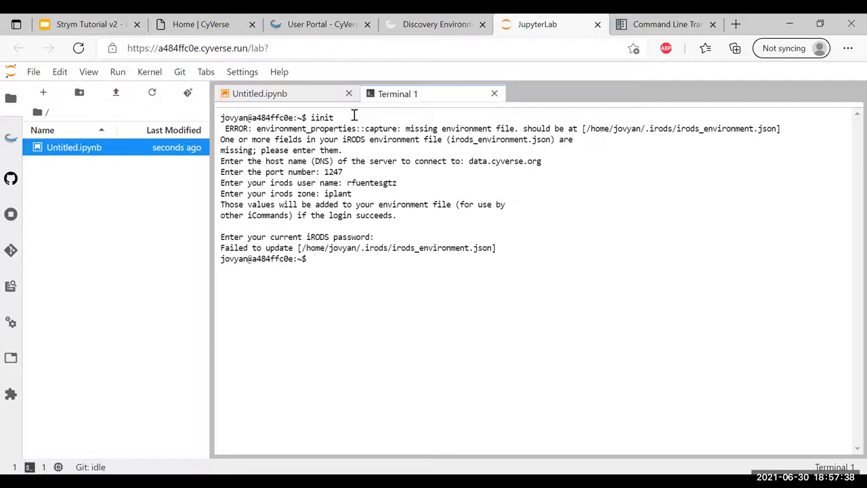
{"action": "type", "text": "ila"}
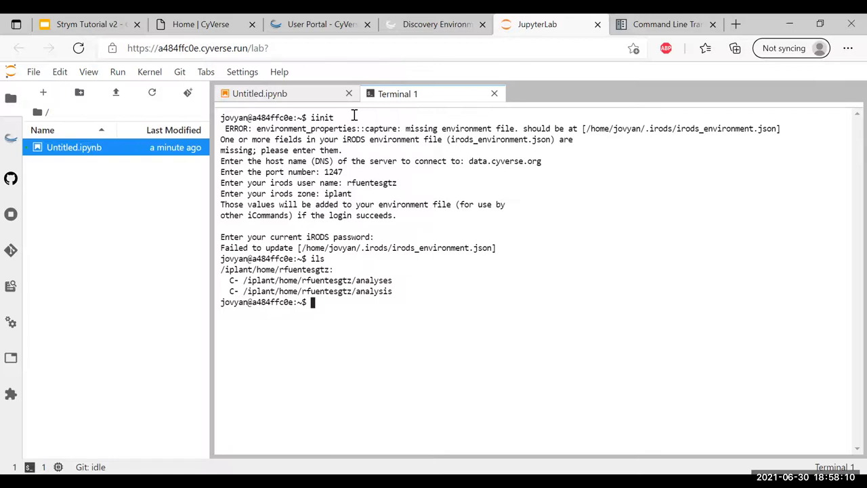
Run irsync -r from i:/iplant/home/rfuentesgtz/analyses/CyVerse_Tutorial_Recording_v2/2020_10_13 to the current directory.
{"action": "type", "text": "irsync"}
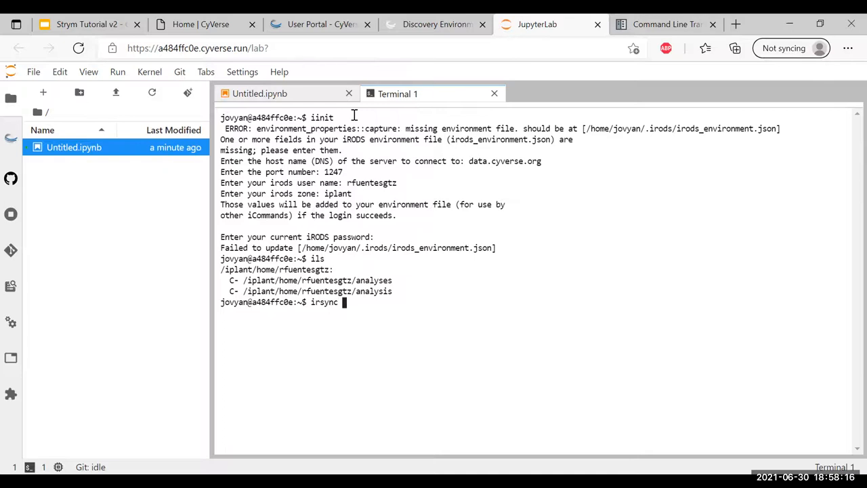
{"action": "type", "text": "-r"}
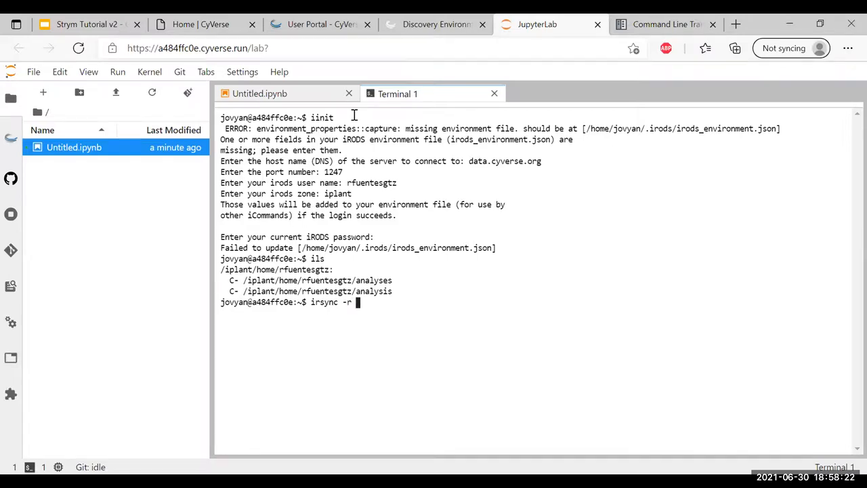
{"action": "type", "text": "i:"}
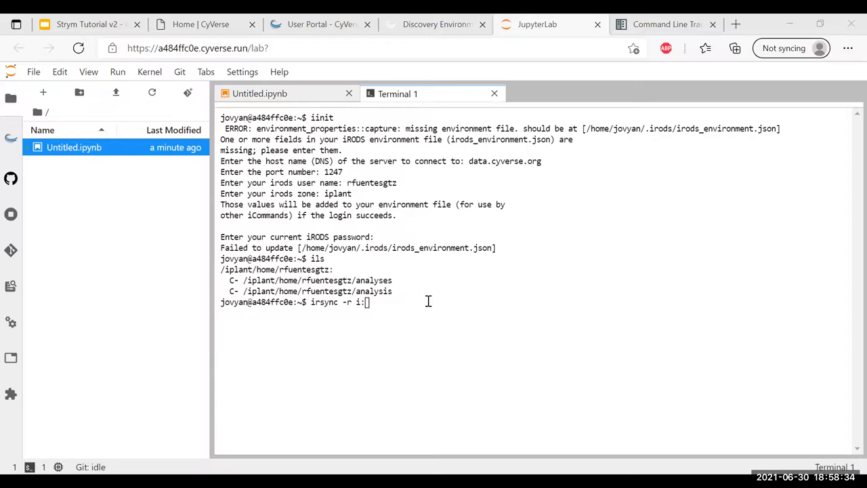
{"action": "type", "text": "/iplant/home/rfuentesgtz/analyses/CyVerse_Tutorial_Recording_v2/2020_10_13"}
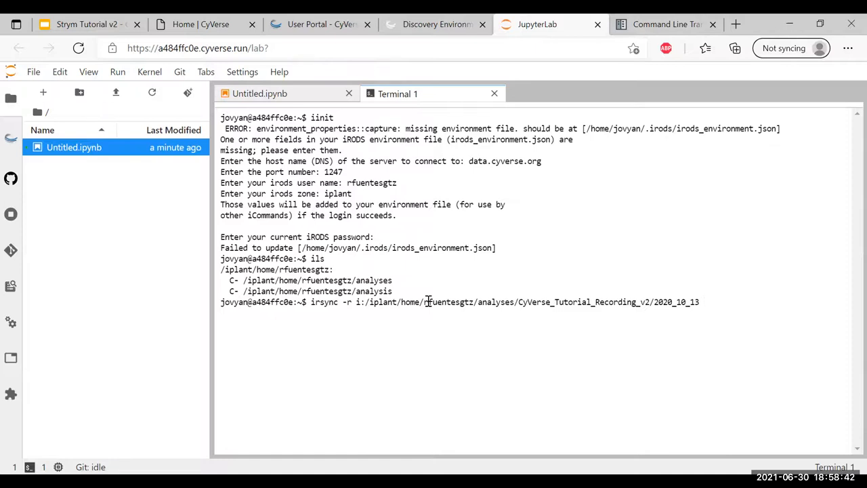
{"action": "type", "text": "."}
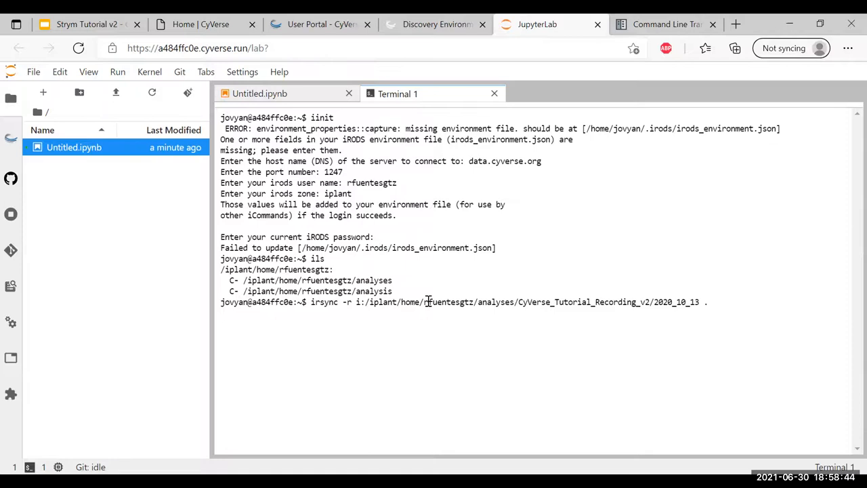
{"action": "key", "text": "BackSpace"}
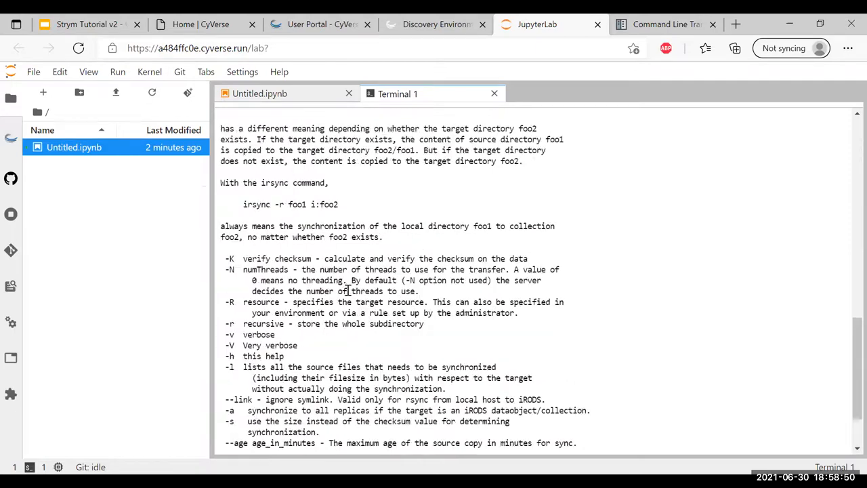
Wait for irsync to finish so the 2020_10_13 folder appears in the file browser.
{"action": "scroll", "scroll_direction": "down", "scroll_amount": 3}
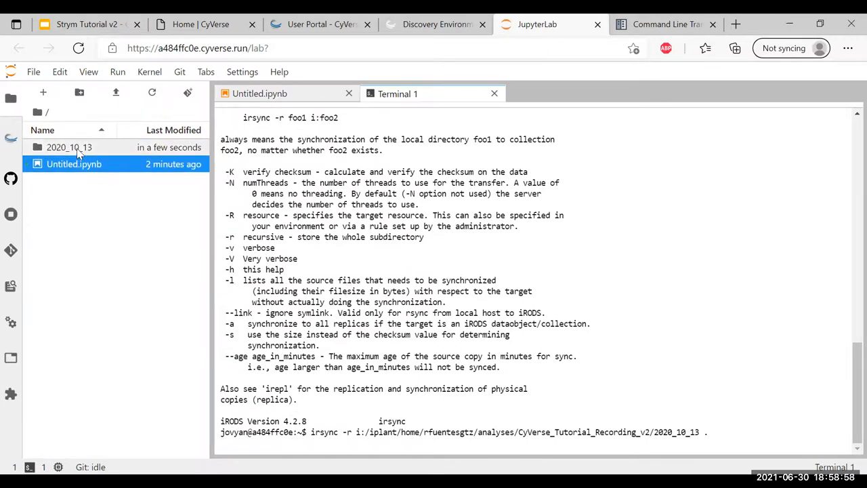
{"action": "mouse_move", "coordinate": [69, 146]}
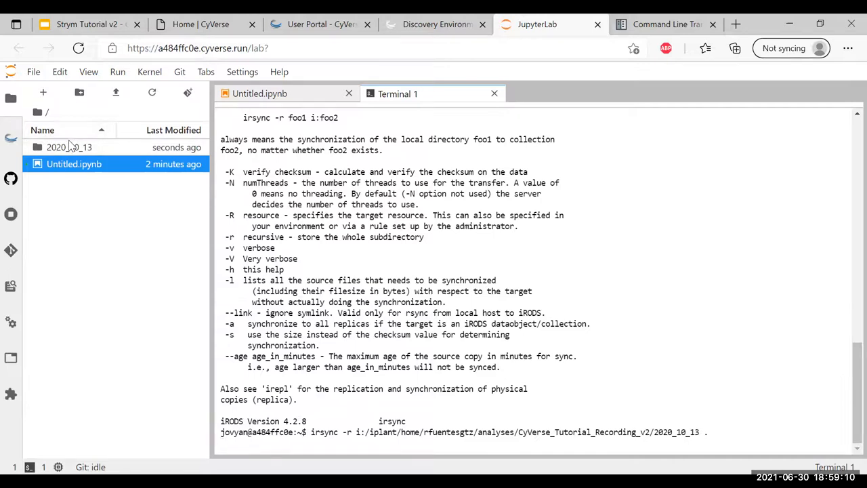
{"action": "mouse_move", "coordinate": [68, 146]}
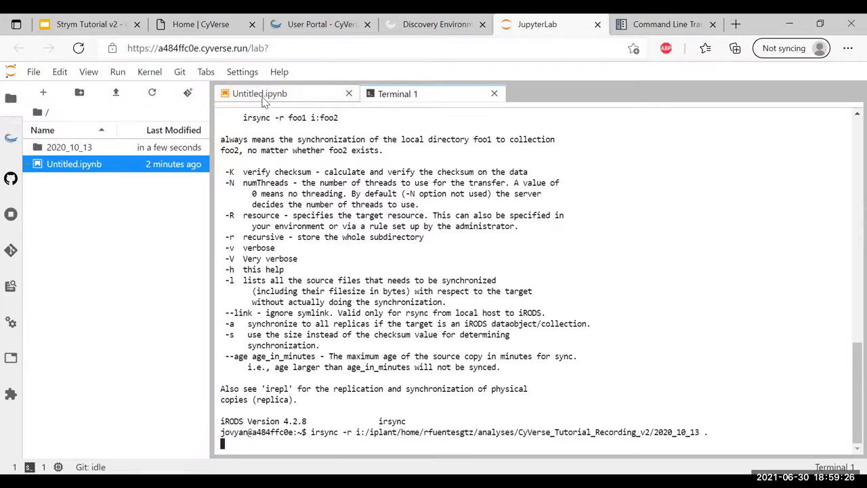
Write import strym and from strym import strymread in the Untitled.ipynb first cell.
{"action": "left_click", "coordinate": [260, 93]}
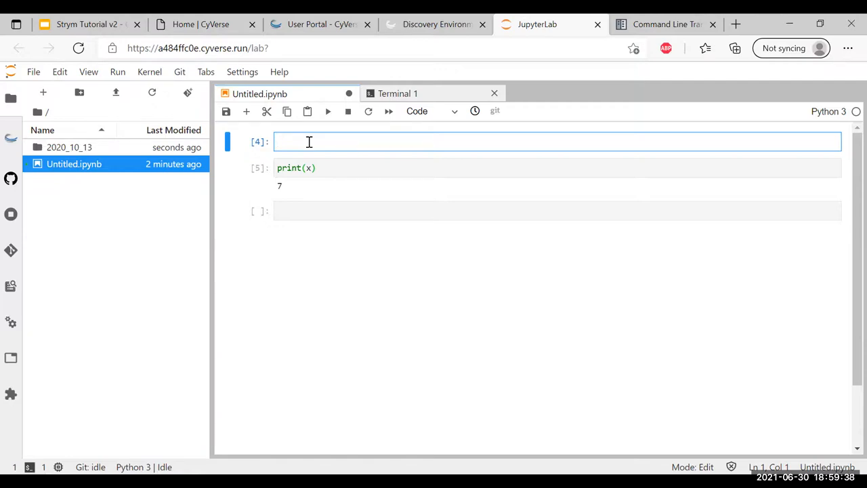
{"action": "type", "text": "im"}
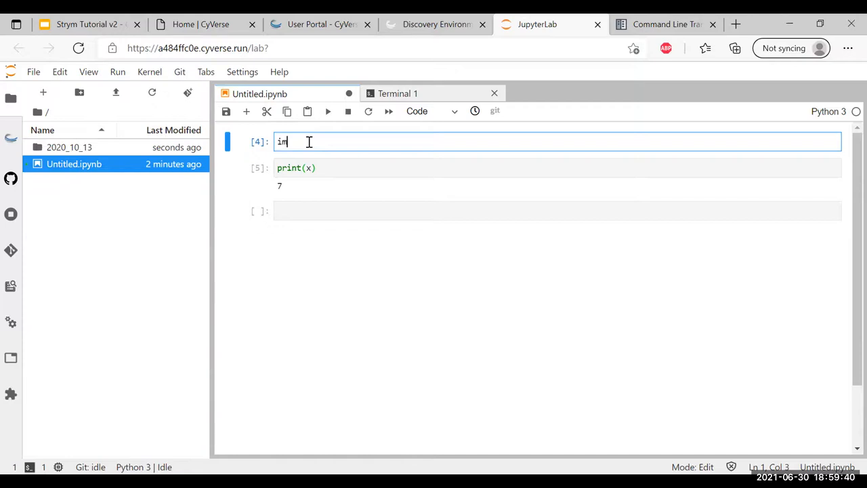
{"action": "type", "text": "port s"}
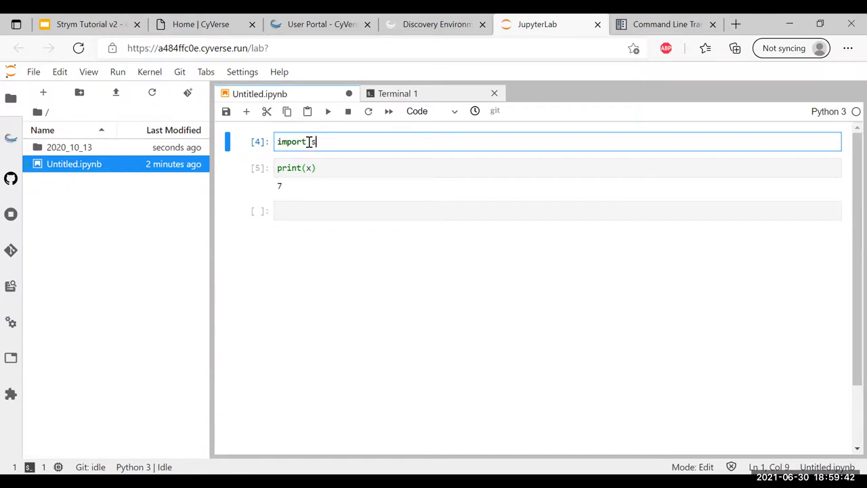
{"action": "type", "text": "strym"}
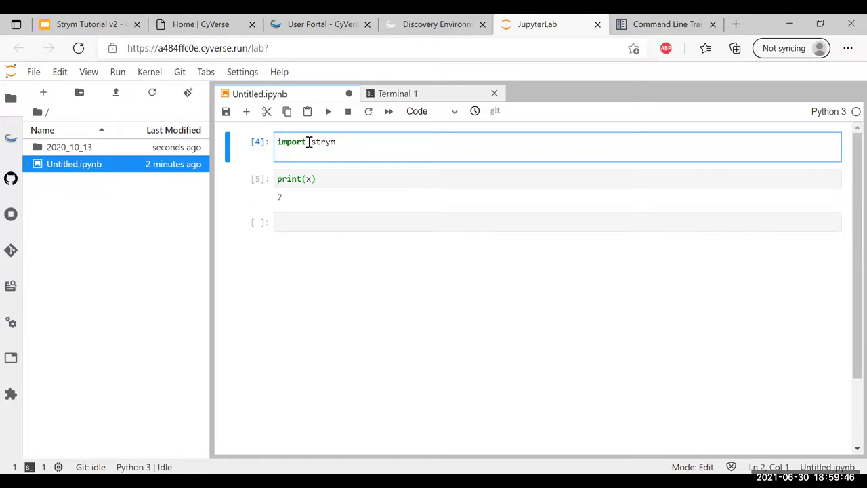
{"action": "type", "text": "import st"}
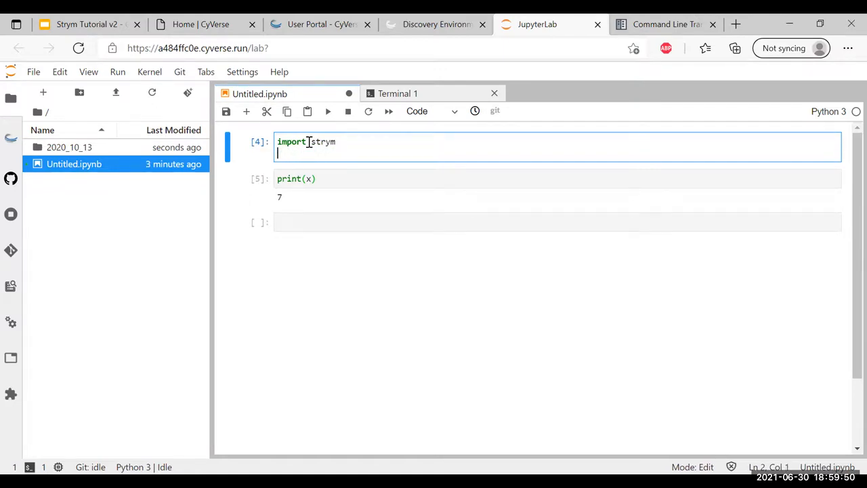
{"action": "type", "text": "from strym import strymread"}
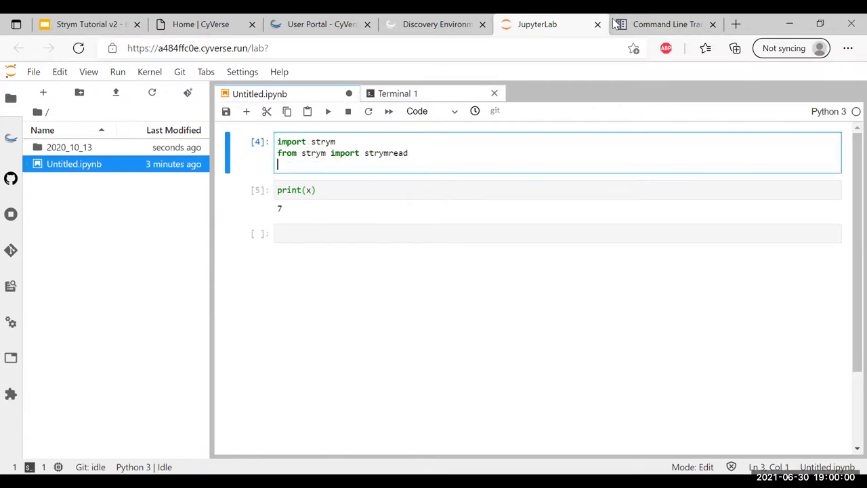
{"action": "left_click", "coordinate": [664, 24]}
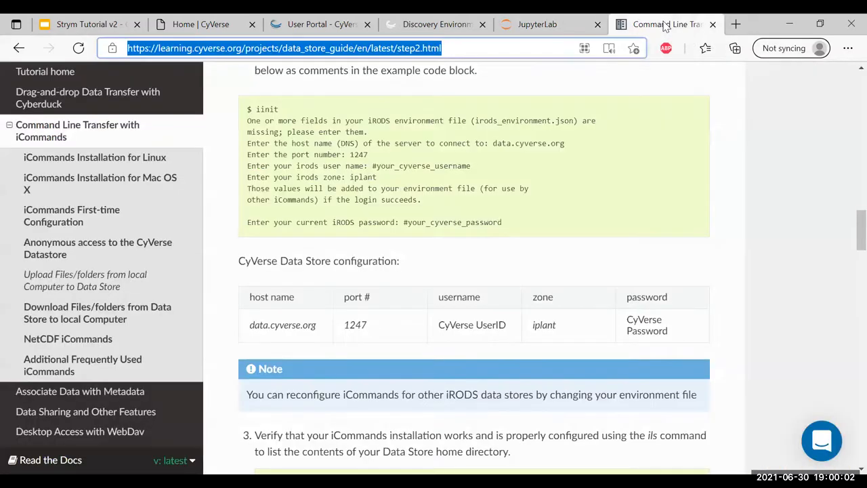
Search for strym documentation and open the Class strym page.
{"action": "type", "text": "slack.com"}
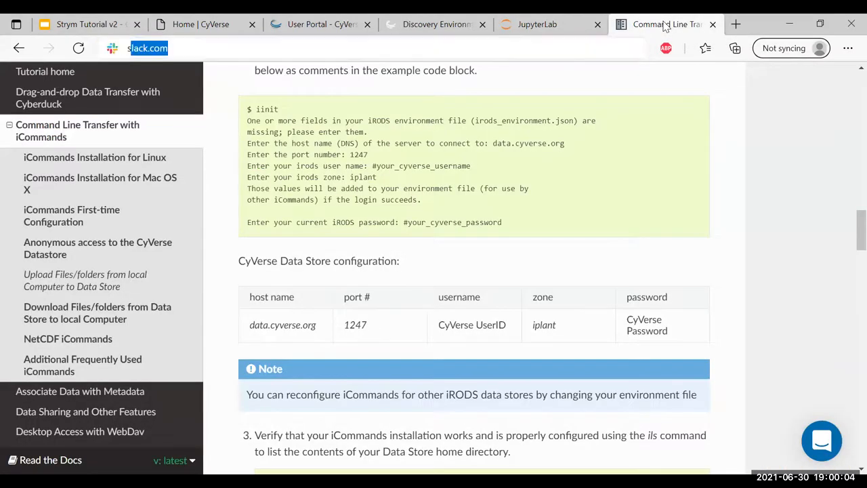
{"action": "type", "text": "strym documentation"}
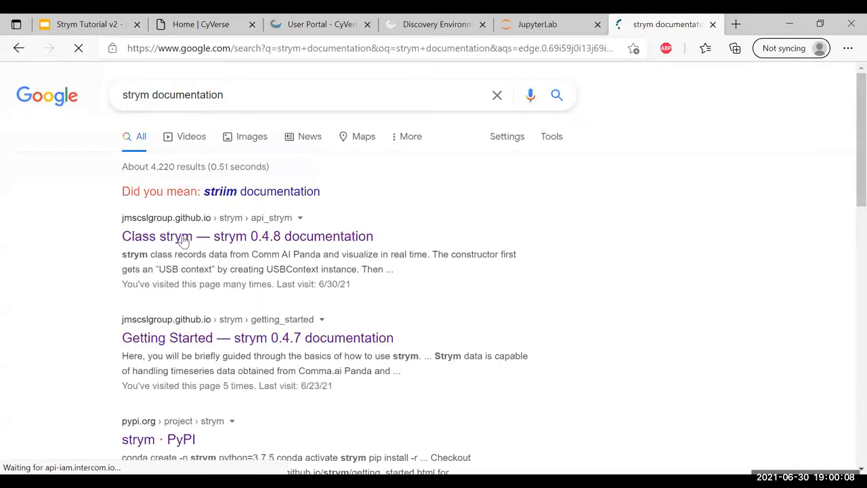
{"action": "left_click", "coordinate": [247, 236]}
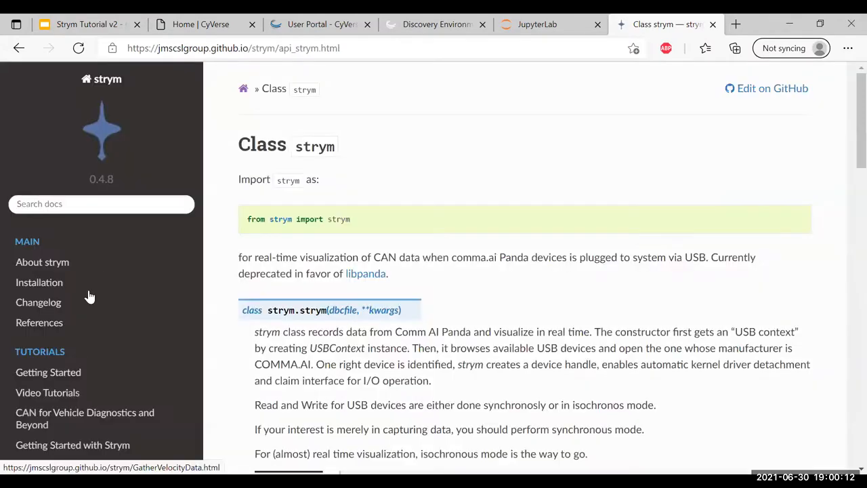
{"action": "scroll", "scroll_direction": "down", "scroll_amount": 3}
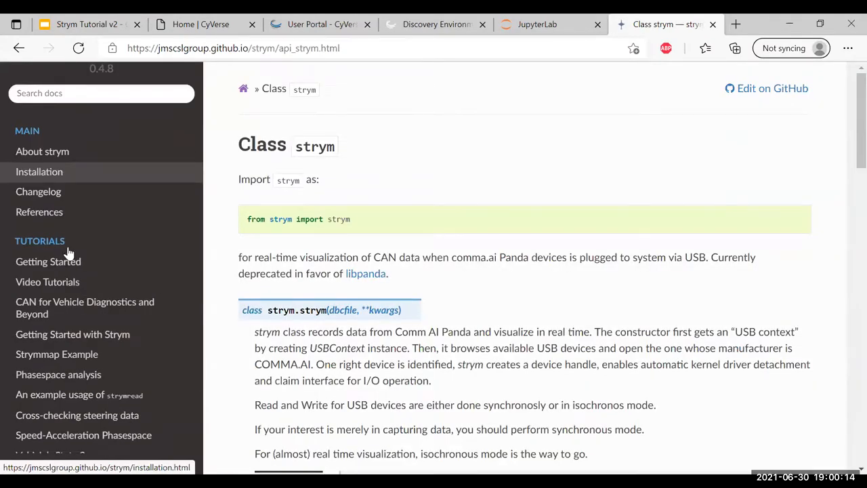
View the strym changelog, then open the Class strymread API reference.
{"action": "left_click", "coordinate": [38, 191]}
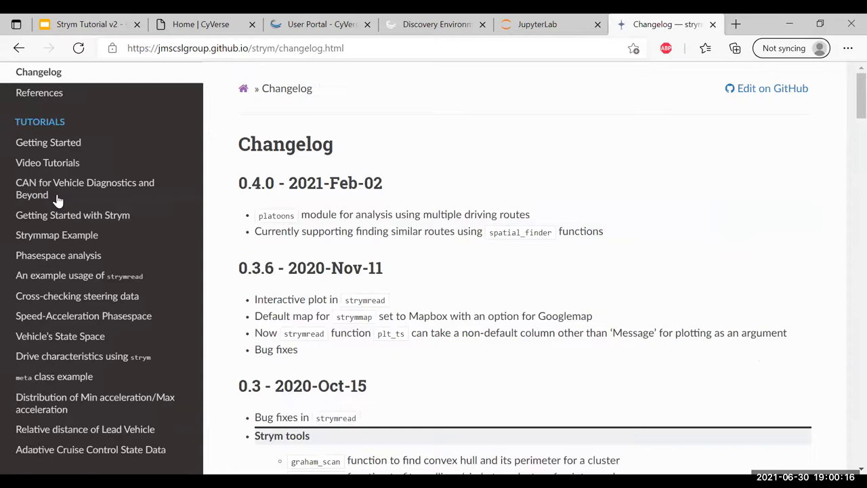
{"action": "mouse_move", "coordinate": [53, 331]}
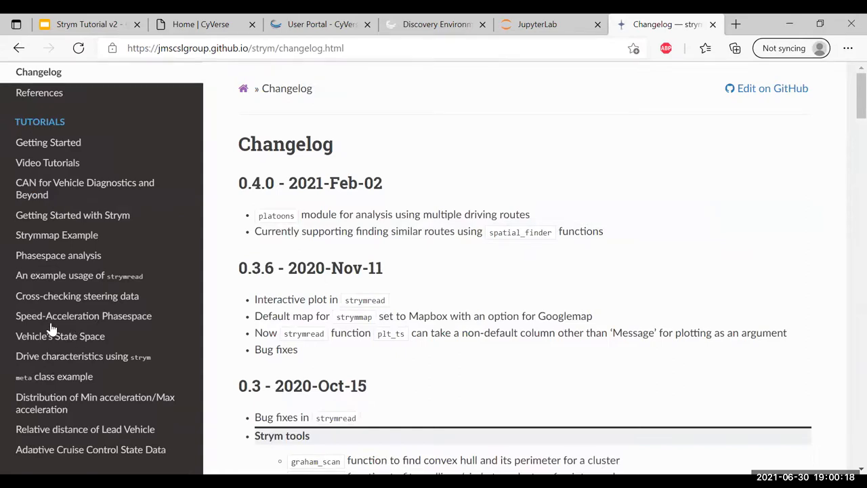
{"action": "scroll", "scroll_direction": "down", "scroll_amount": 3}
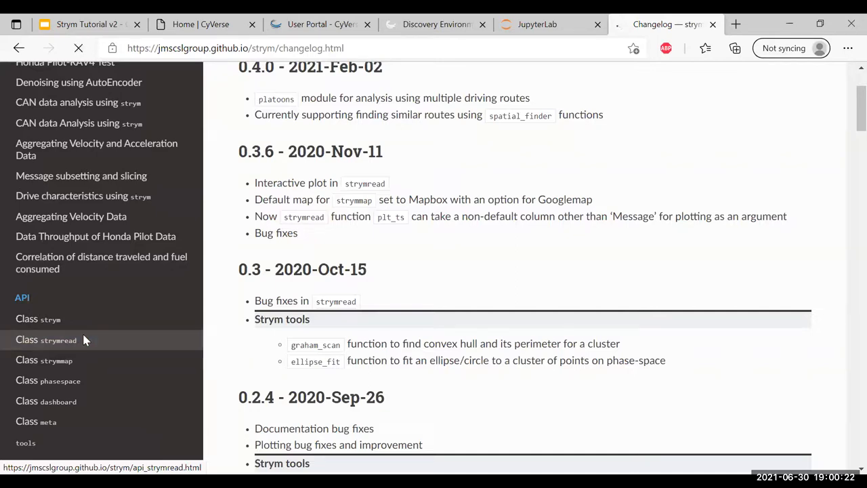
{"action": "left_click", "coordinate": [46, 339]}
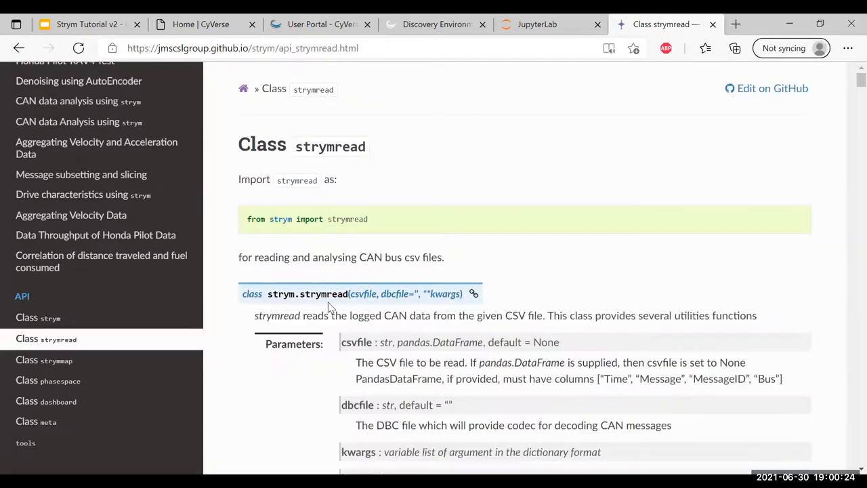
Browse the strymread methods and the Class strymmap reference, then return to the JupyterLab notebook.
{"action": "scroll", "scroll_direction": "down", "scroll_amount": 3}
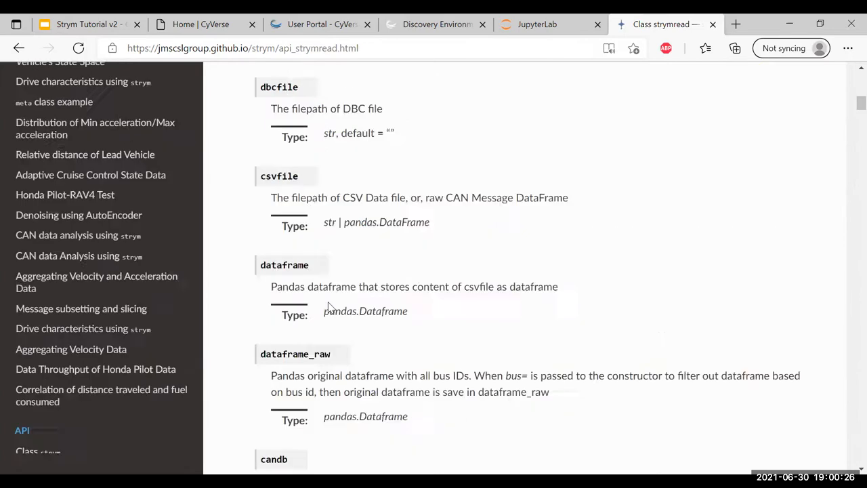
{"action": "scroll", "scroll_direction": "down", "scroll_amount": 3}
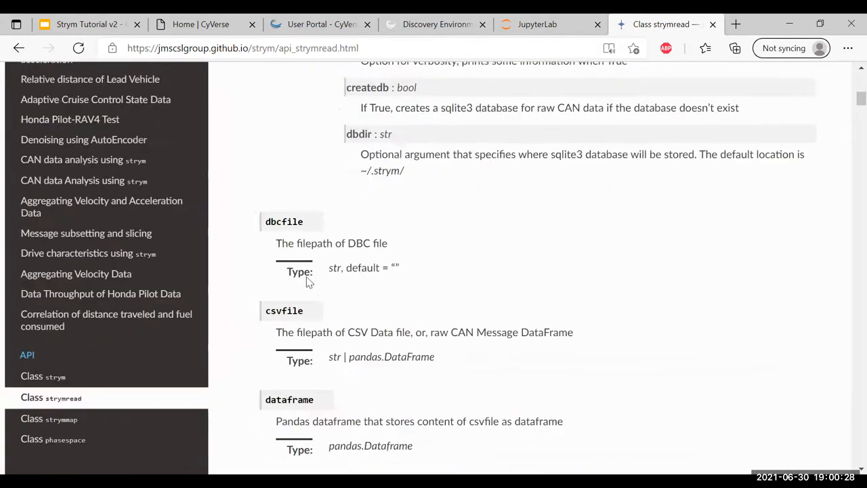
{"action": "scroll", "scroll_direction": "down", "scroll_amount": 3}
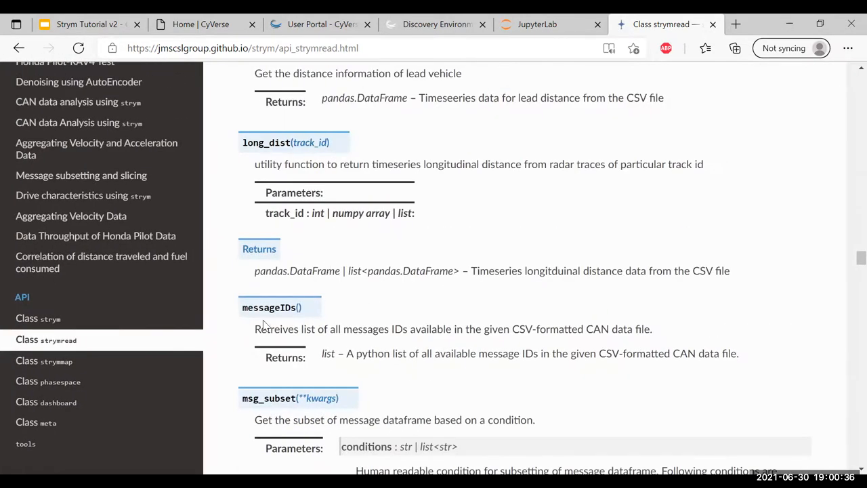
{"action": "scroll", "scroll_direction": "down", "scroll_amount": 3}
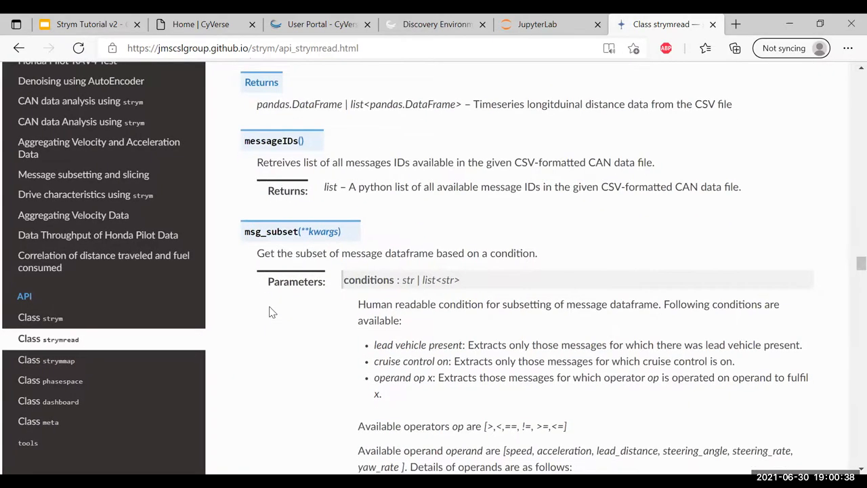
{"action": "scroll", "scroll_direction": "down", "scroll_amount": 3}
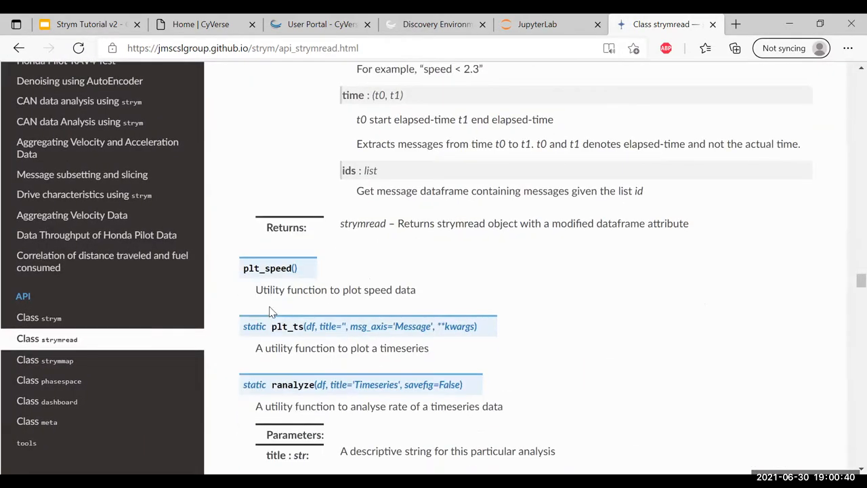
{"action": "scroll", "scroll_direction": "down", "scroll_amount": 3}
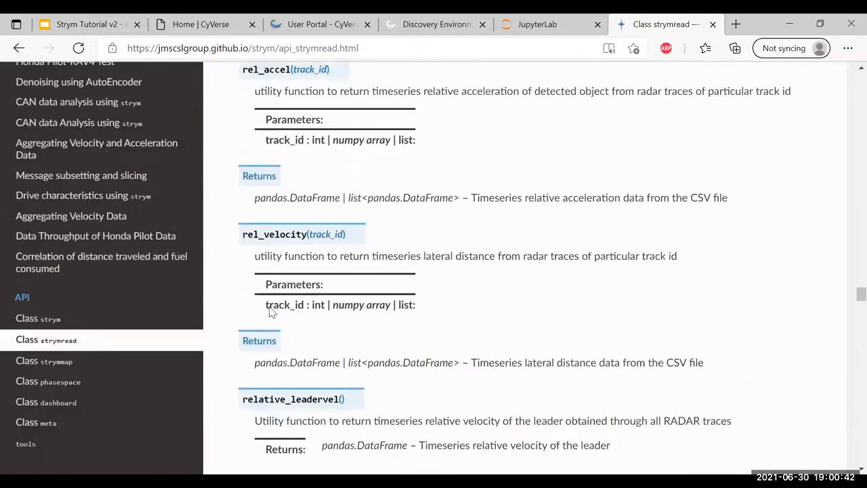
{"action": "scroll", "scroll_direction": "down", "scroll_amount": 3}
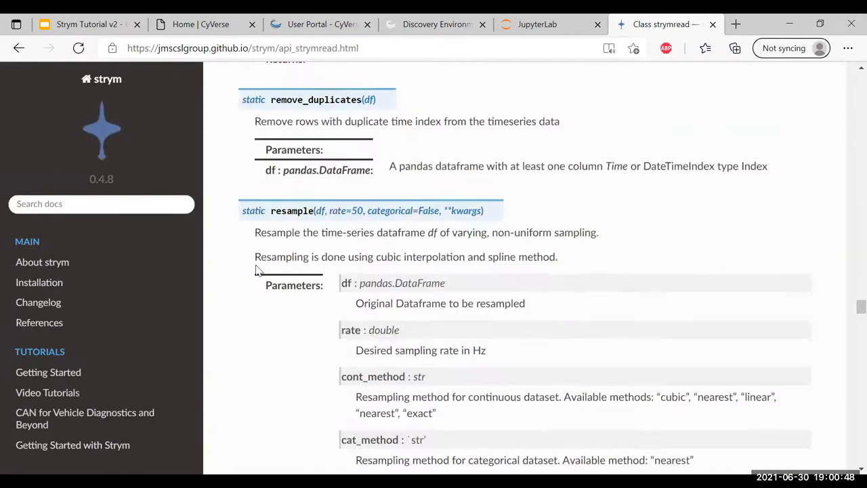
{"action": "scroll", "scroll_direction": "down", "scroll_amount": 3}
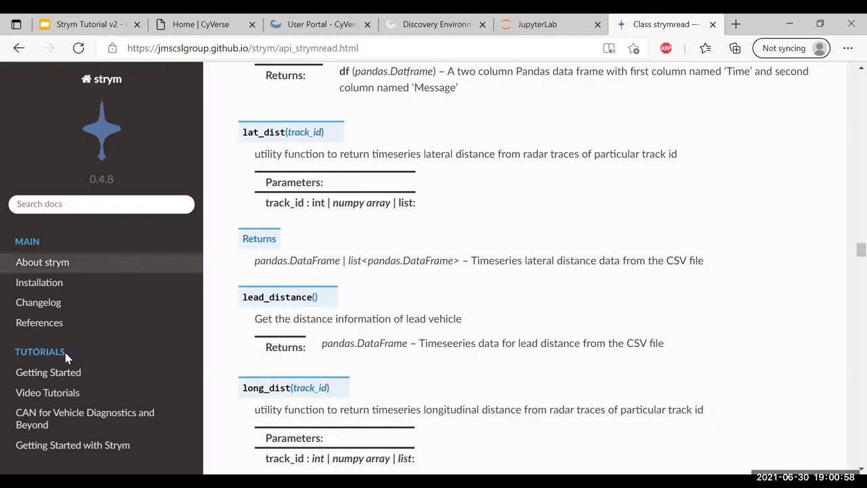
{"action": "scroll", "scroll_direction": "down", "scroll_amount": 3}
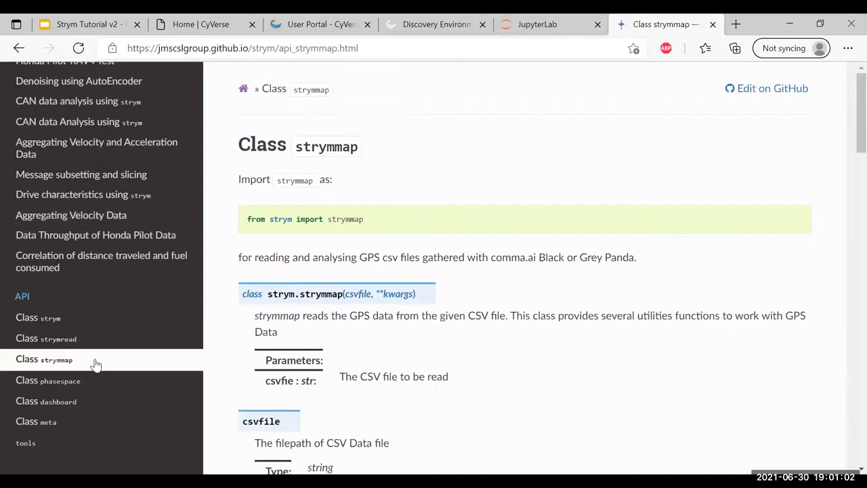
{"action": "scroll", "scroll_direction": "down", "scroll_amount": 3}
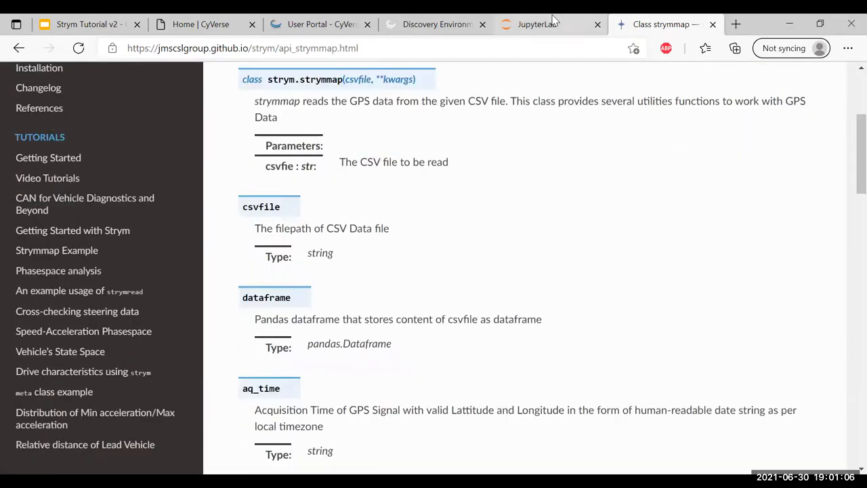
{"action": "left_click", "coordinate": [536, 25]}
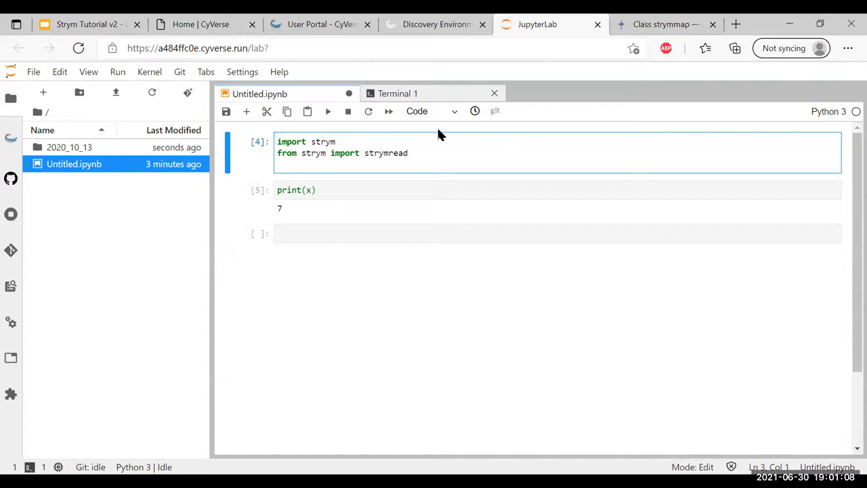
Add the line from strym import strymmap to the first notebook cell.
{"action": "type", "text": "from strym im"}
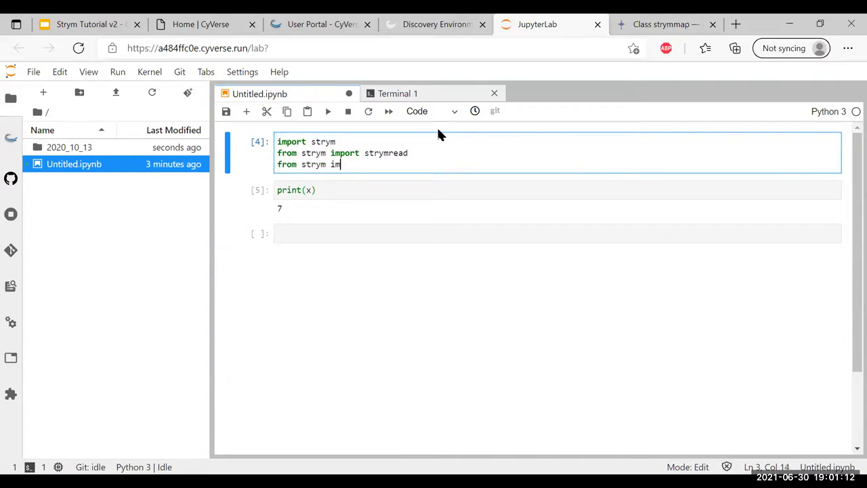
{"action": "type", "text": "port stry"}
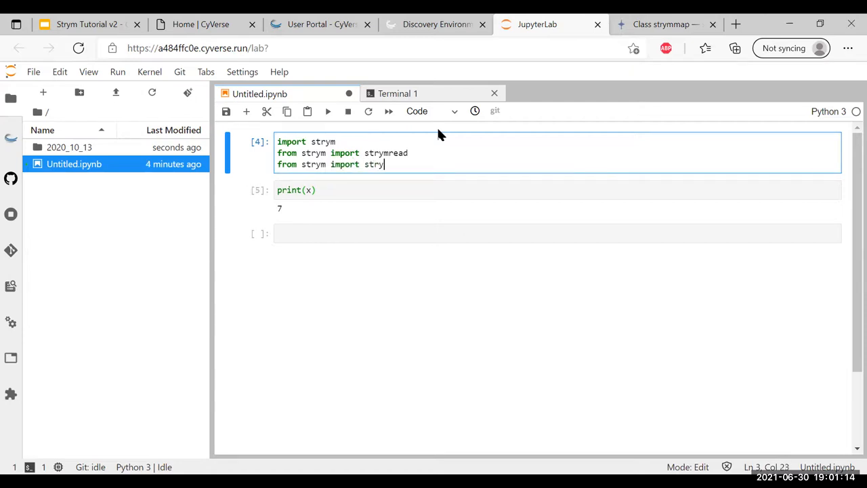
{"action": "type", "text": "map"}
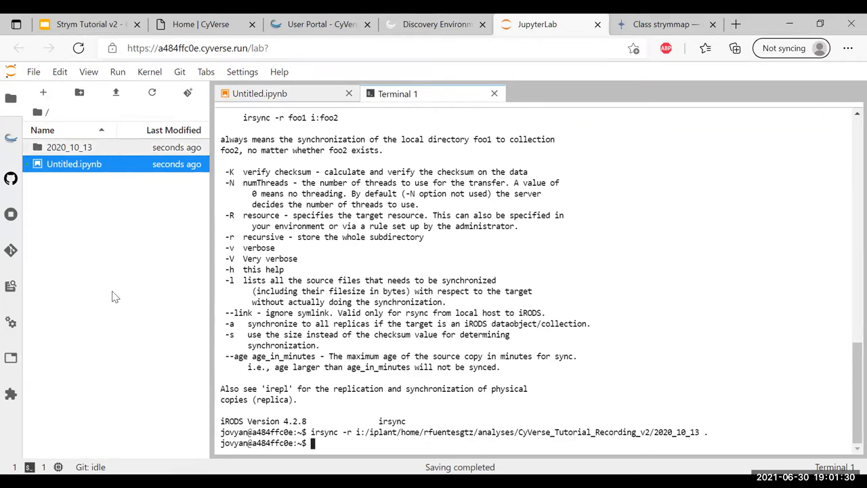
View the synced 2020_10_13 files, then advance the slideshow to the Helpful Resources slide.
{"action": "double_click", "coordinate": [69, 146]}
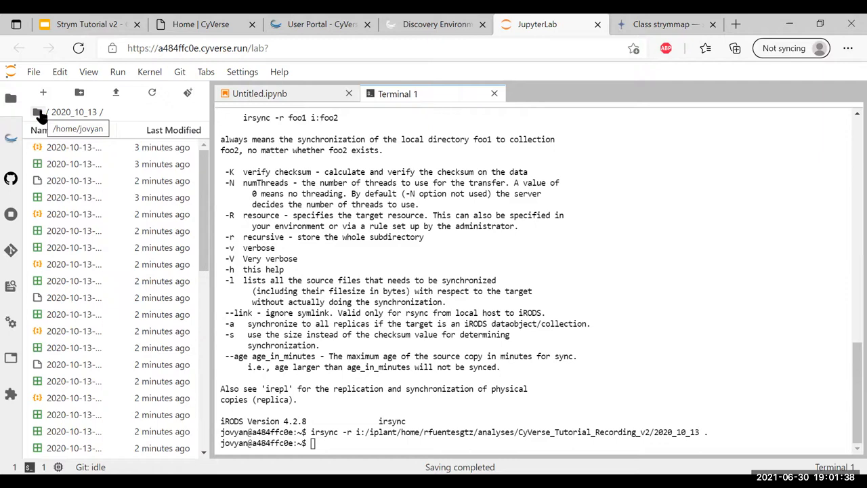
{"action": "left_click", "coordinate": [261, 94]}
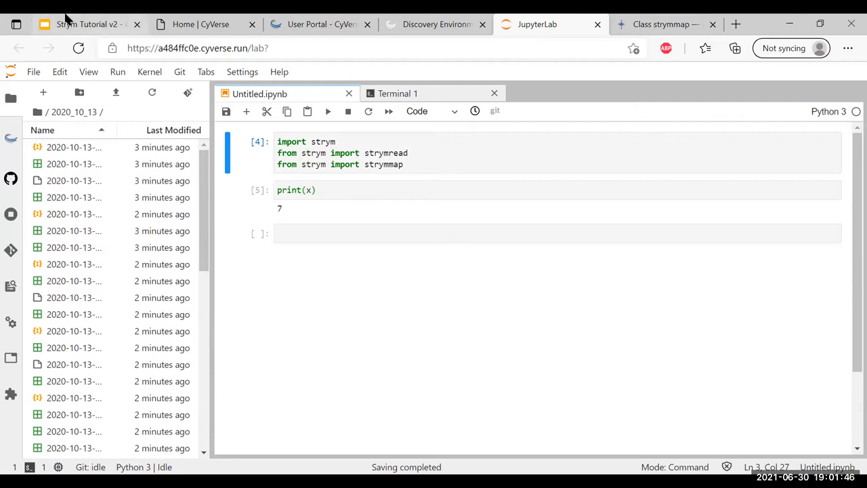
{"action": "left_click", "coordinate": [88, 24]}
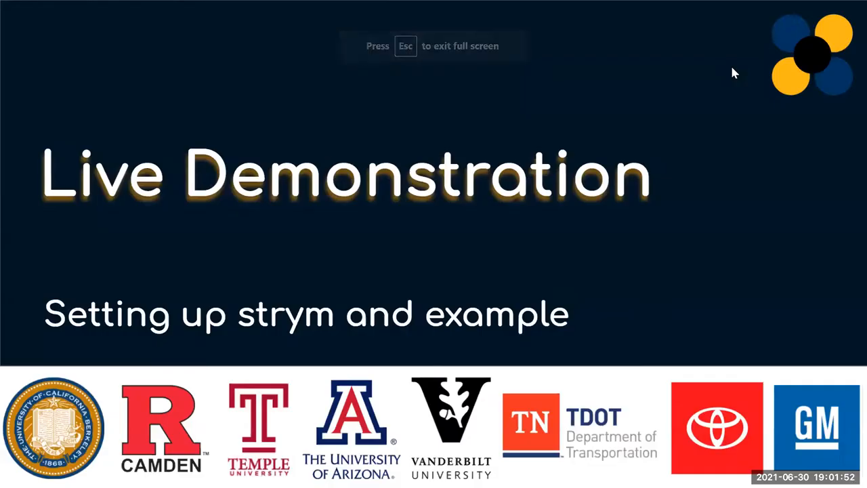
{"action": "key", "text": "Right"}
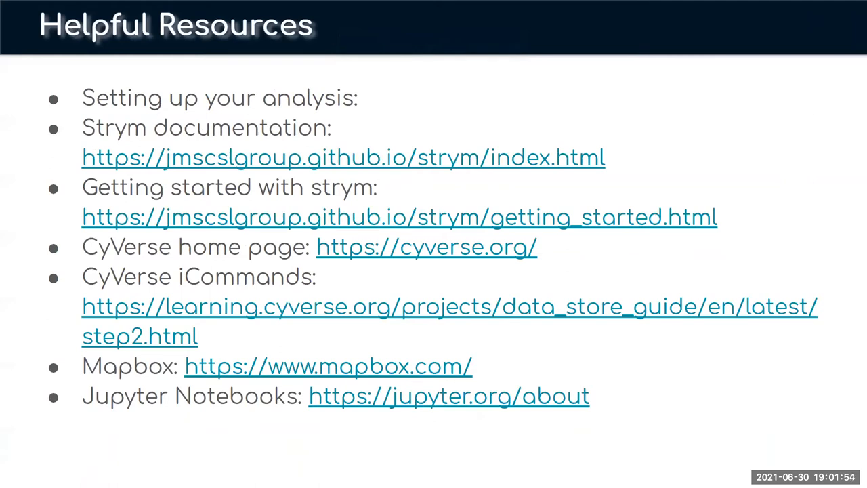